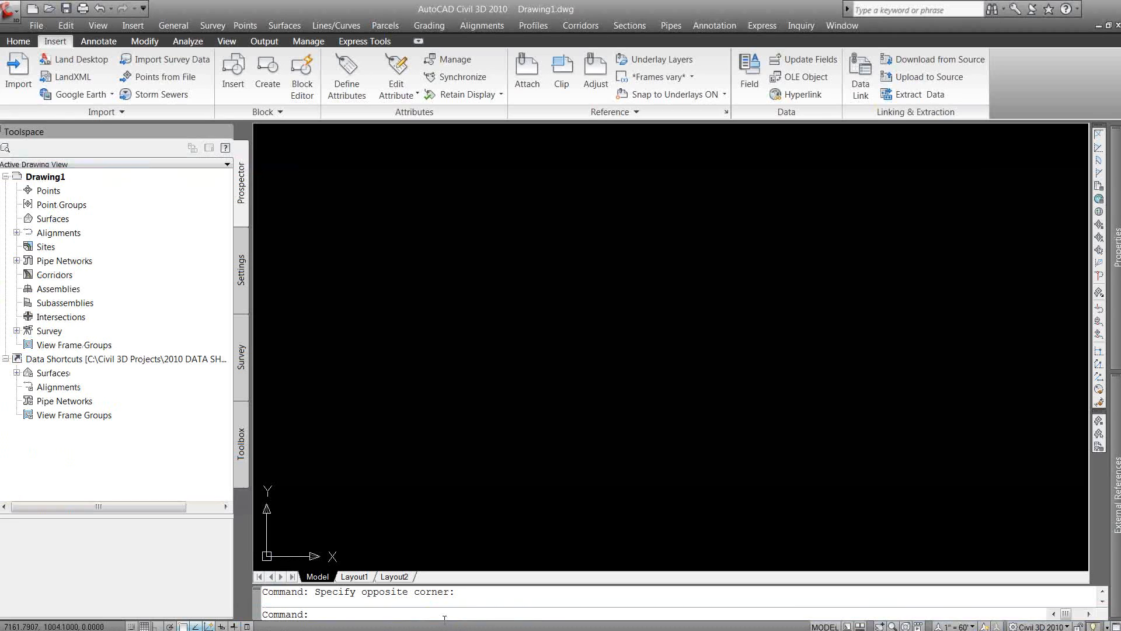
pyautogui.moveTo(514, 350)
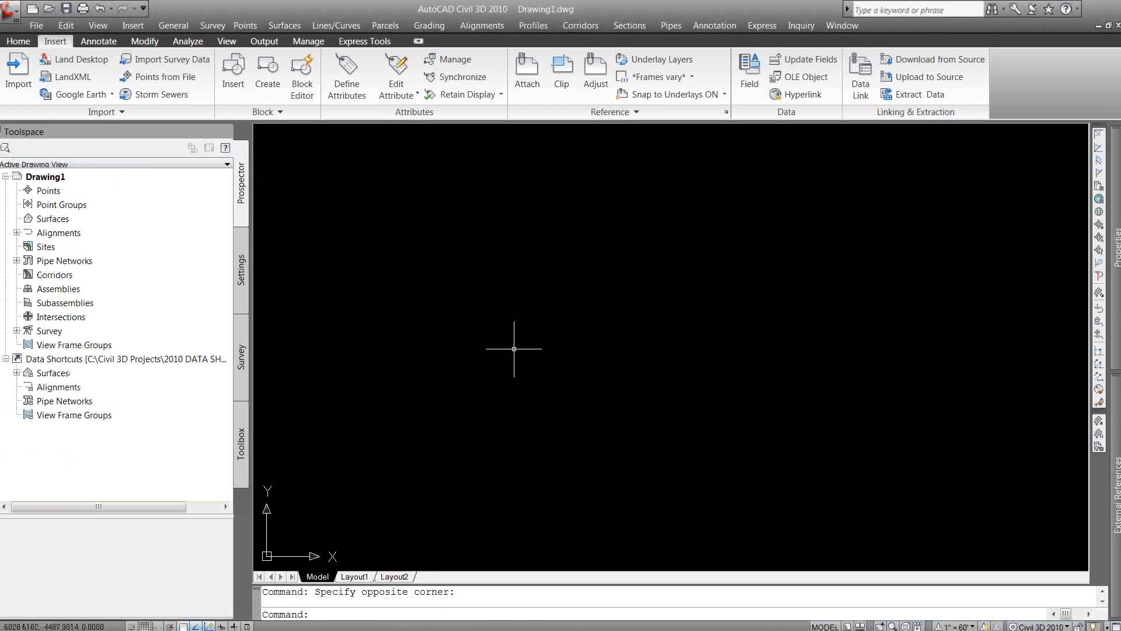
pyautogui.moveTo(506, 327)
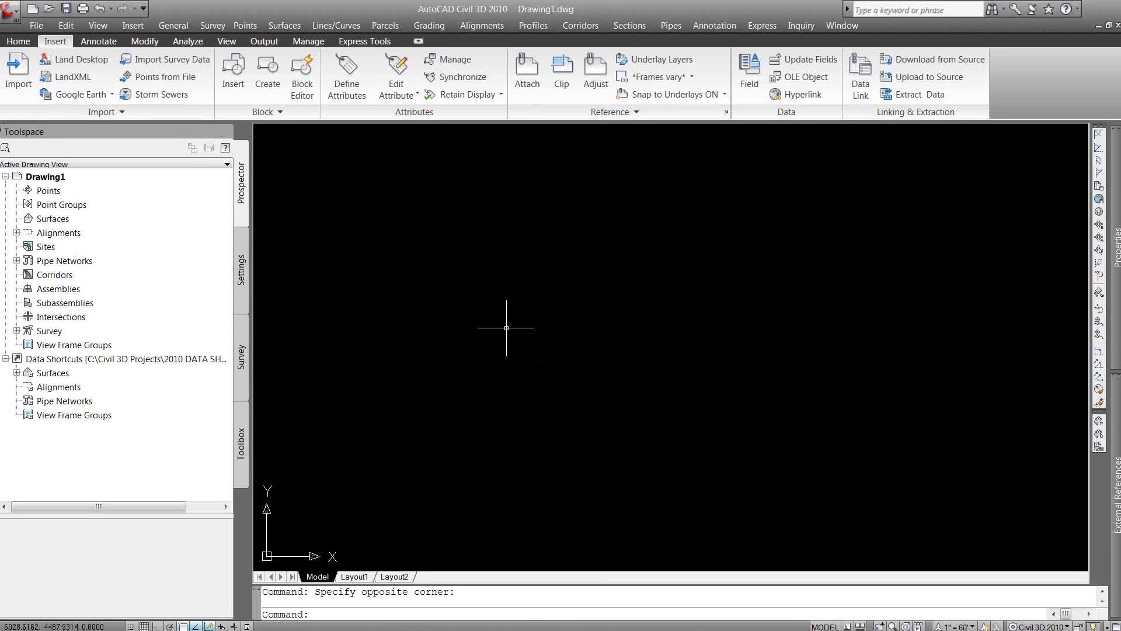
# Bring up the Windows Start menu over the empty Civil 3D 2010 drawing
pyautogui.click(18, 615)
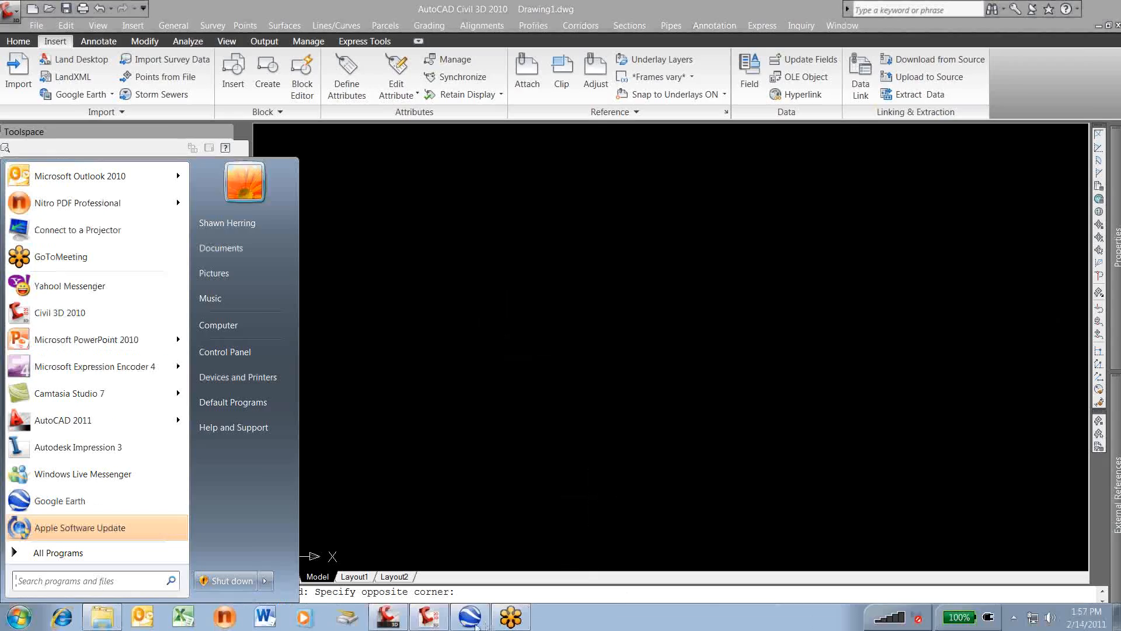
# Launch Google Earth to view the farm fields beside the subdivision
pyautogui.click(469, 616)
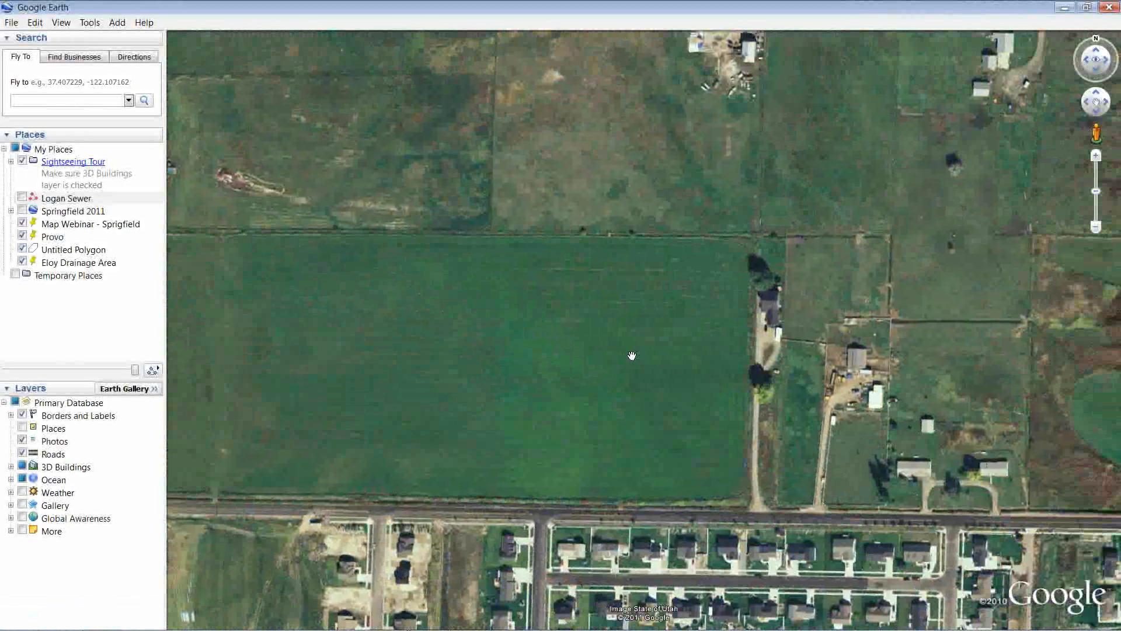
# Import the Google Earth image and terrain into Civil 3D as a greyscale image with Surface1
pyautogui.click(17, 616)
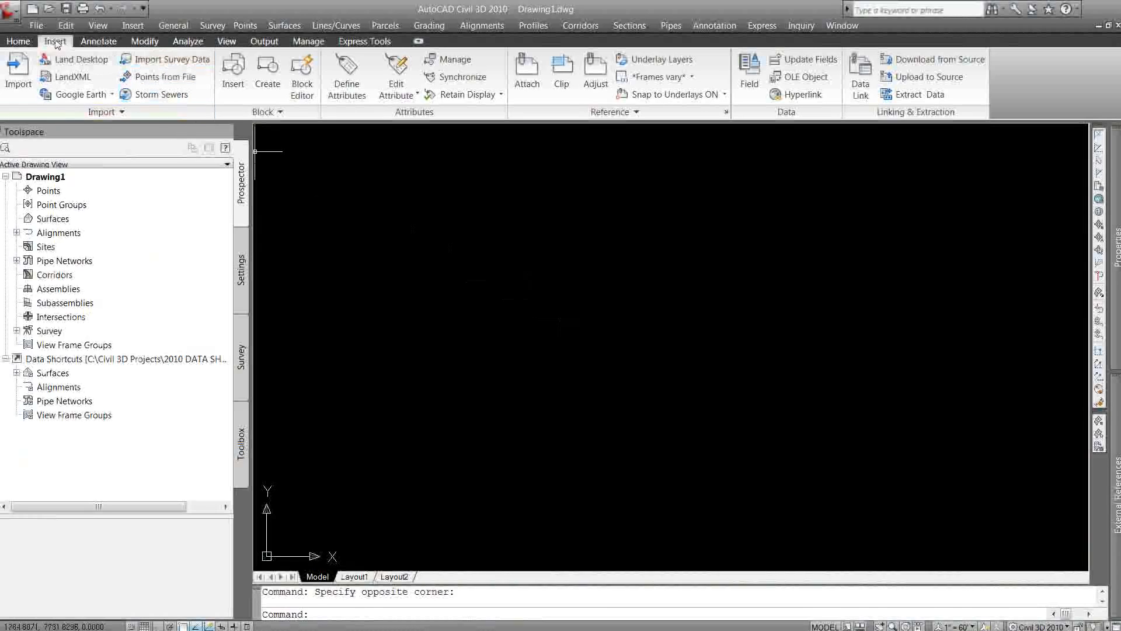
pyautogui.click(77, 93)
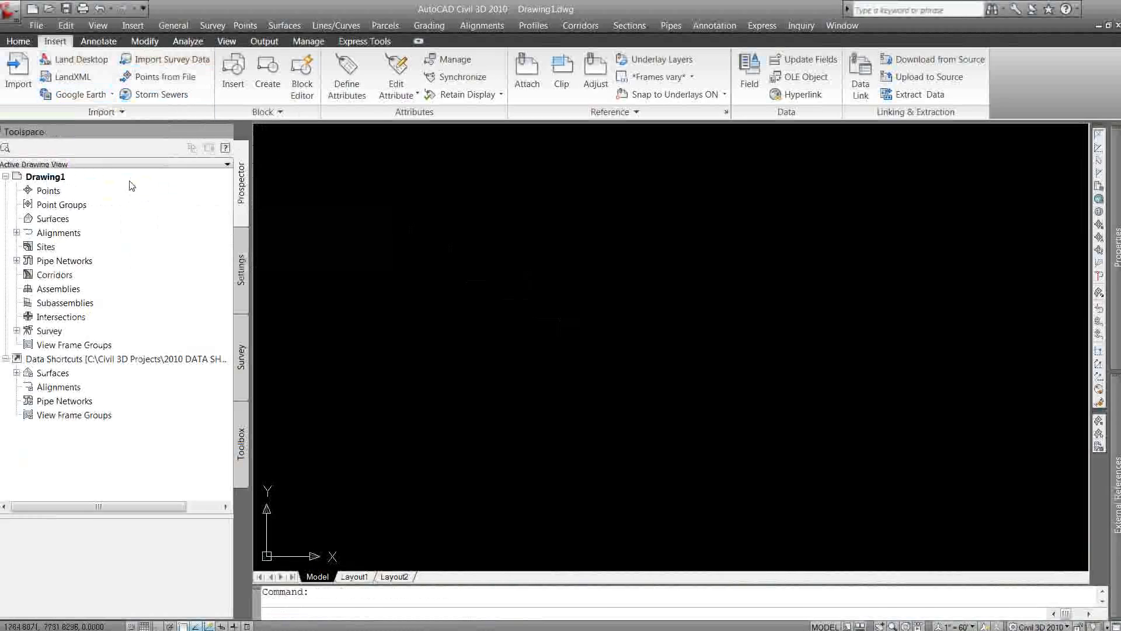
pyautogui.moveTo(530, 325)
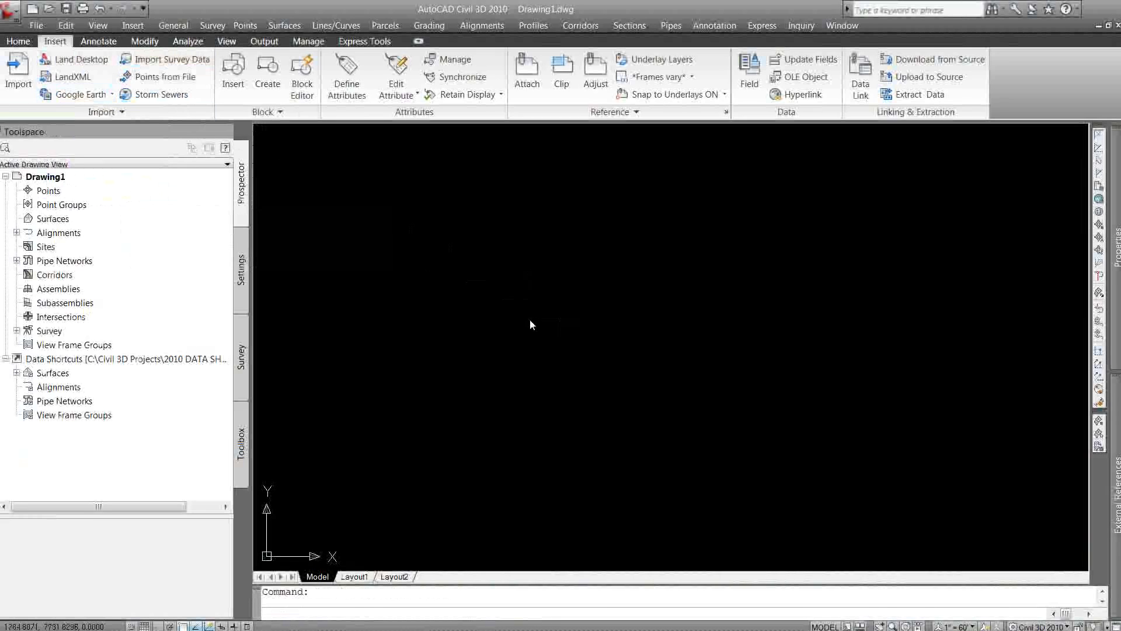
pyautogui.click(72, 94)
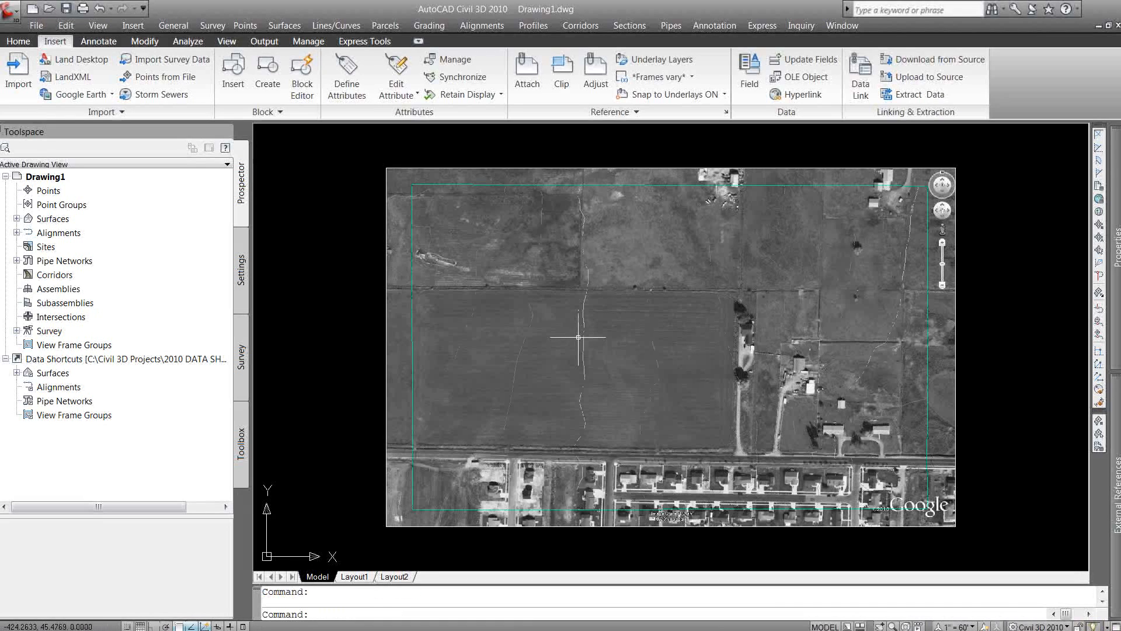
pyautogui.moveTo(590, 279)
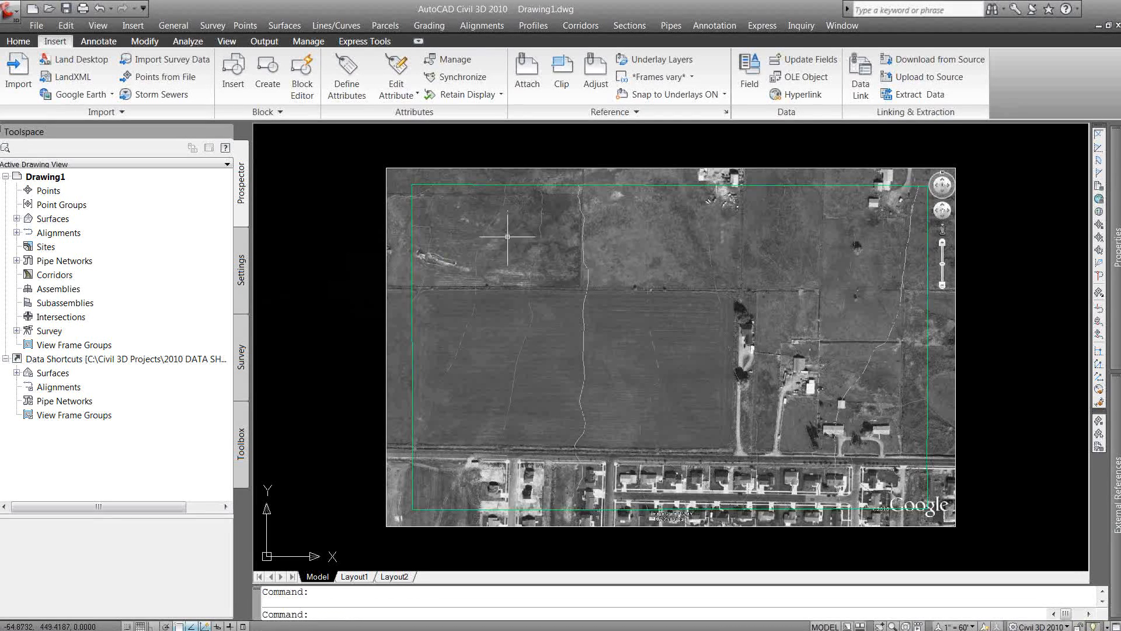
pyautogui.moveTo(490, 230)
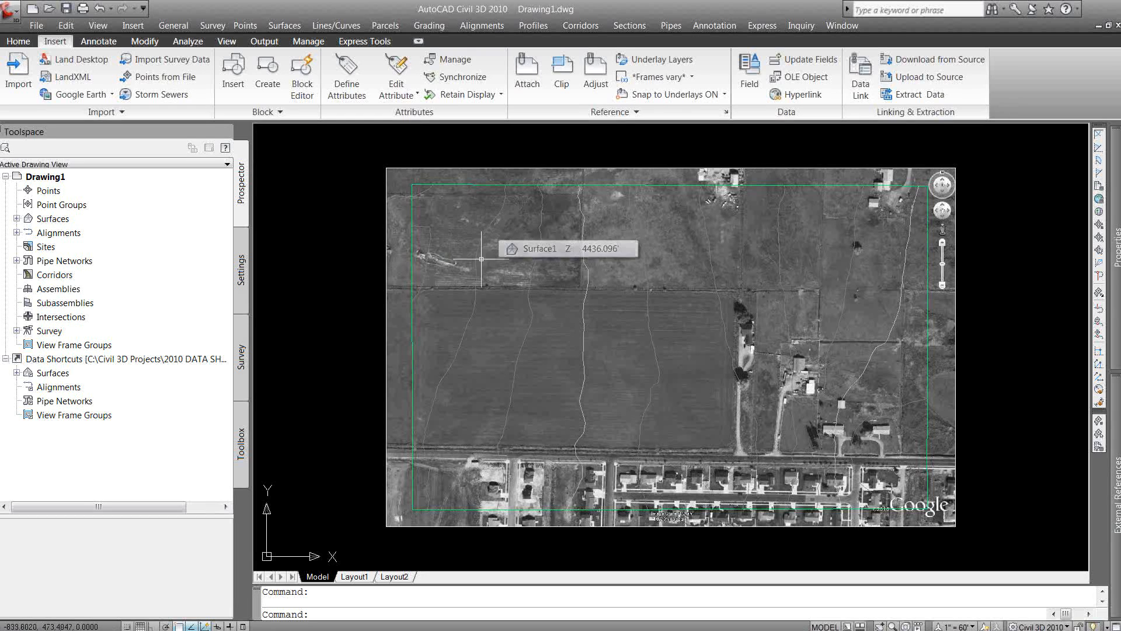
pyautogui.click(14, 617)
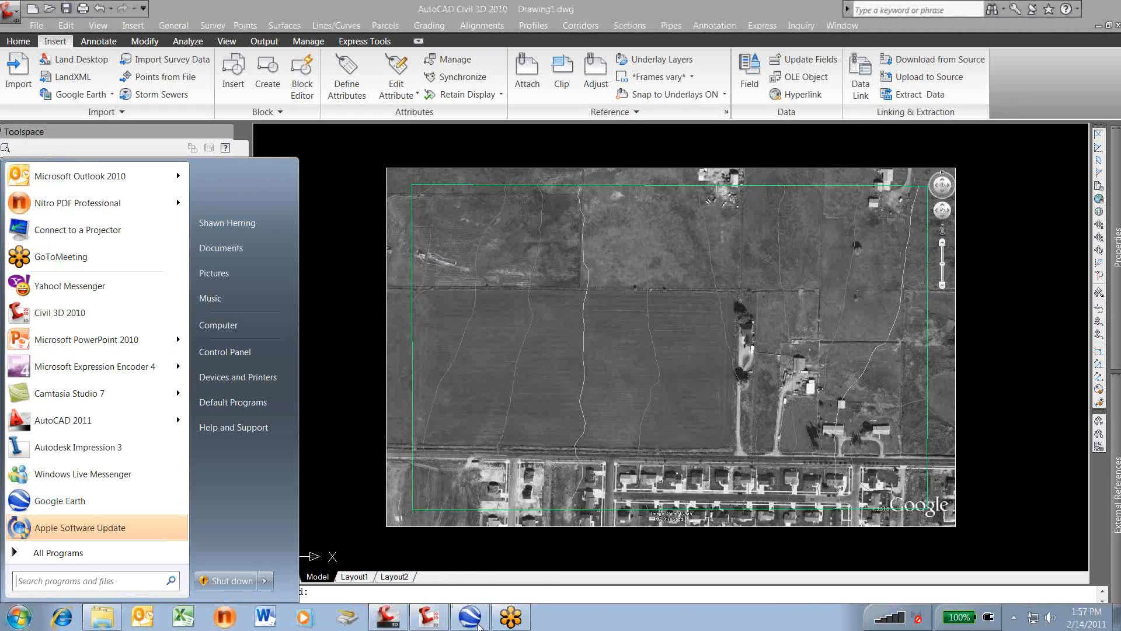
# Save Google Earth's current view to the desktop as a JPEG named Logan Area
pyautogui.click(470, 616)
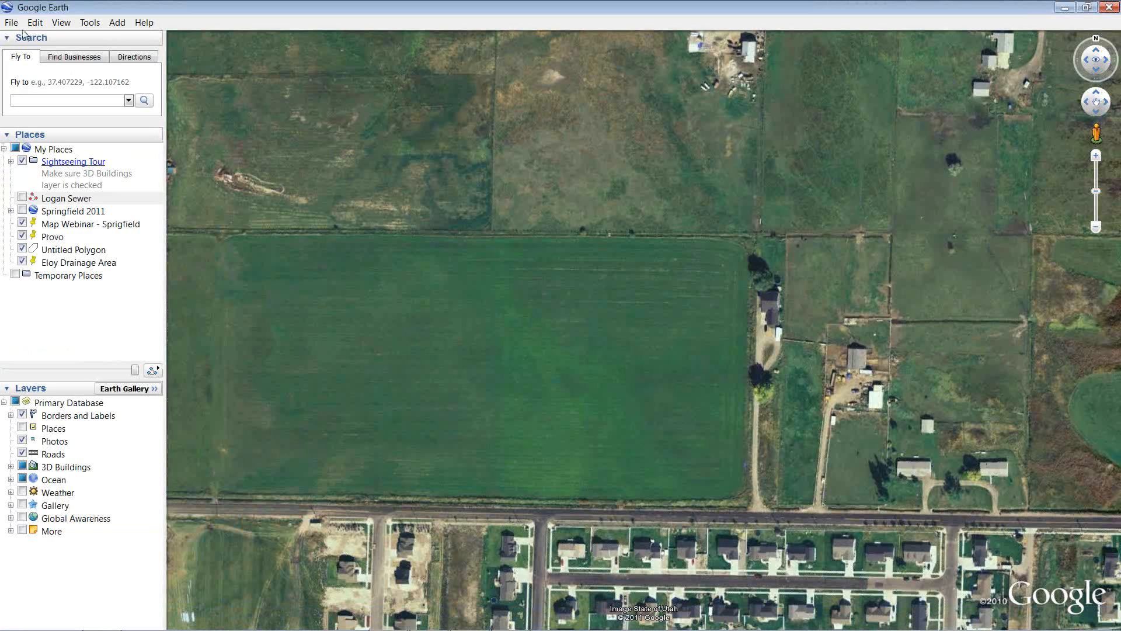
pyautogui.click(11, 22)
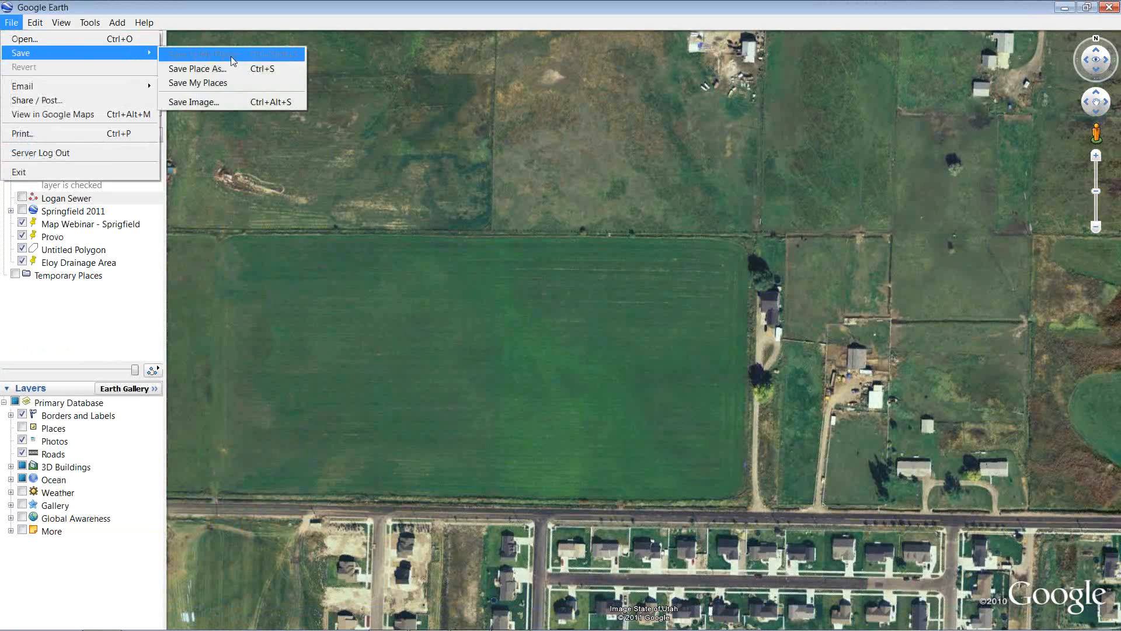
pyautogui.click(193, 102)
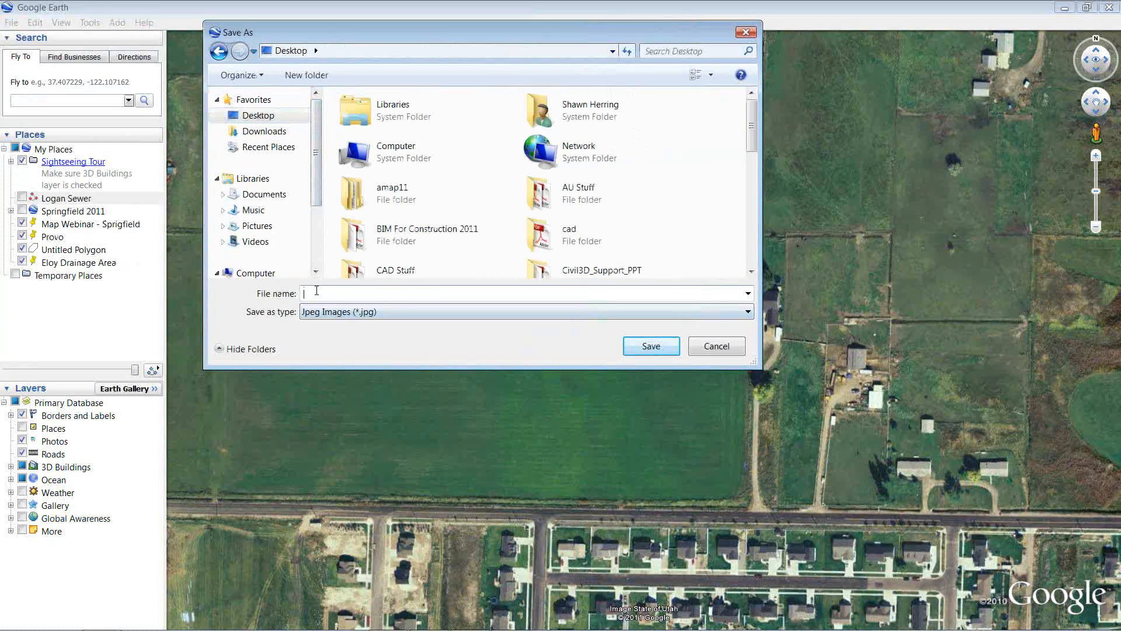
pyautogui.write('Logan')
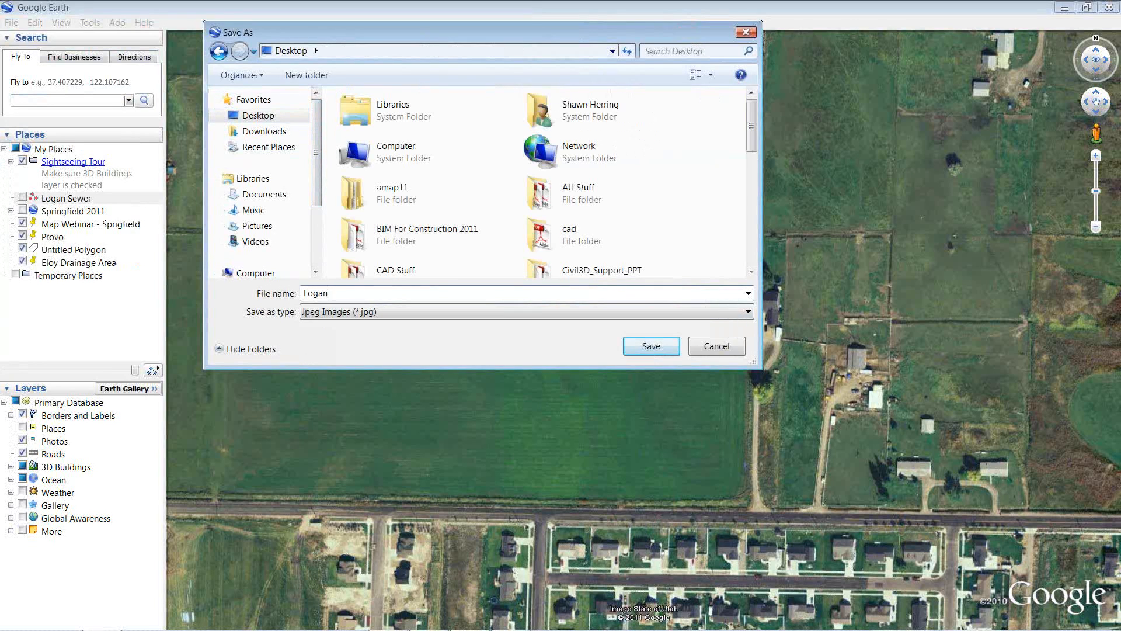
pyautogui.write('Area')
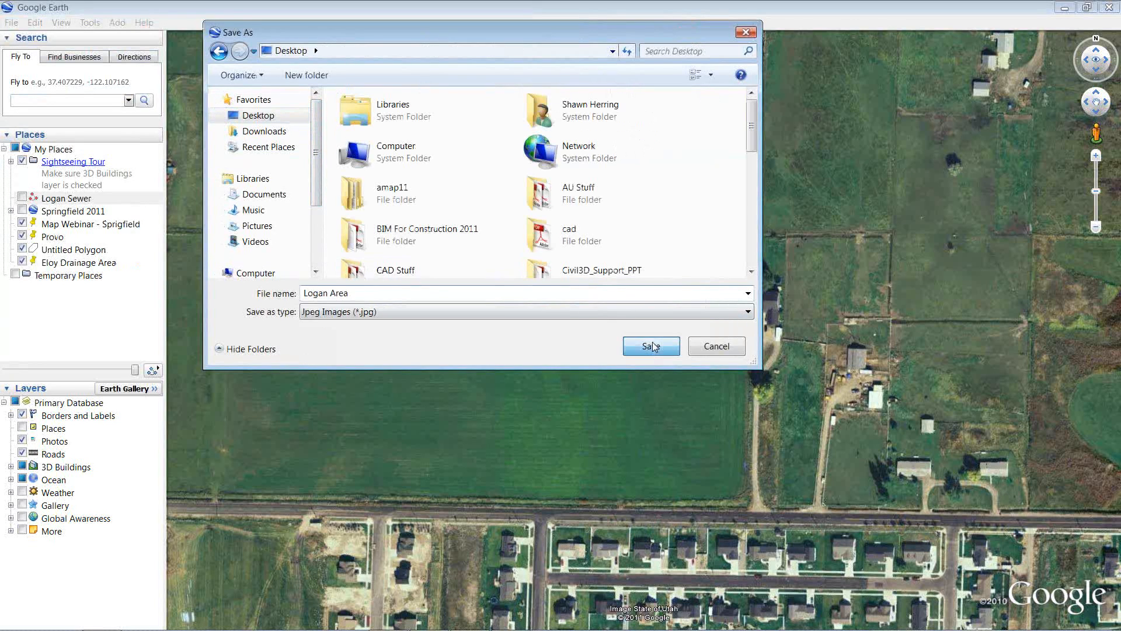
pyautogui.click(650, 346)
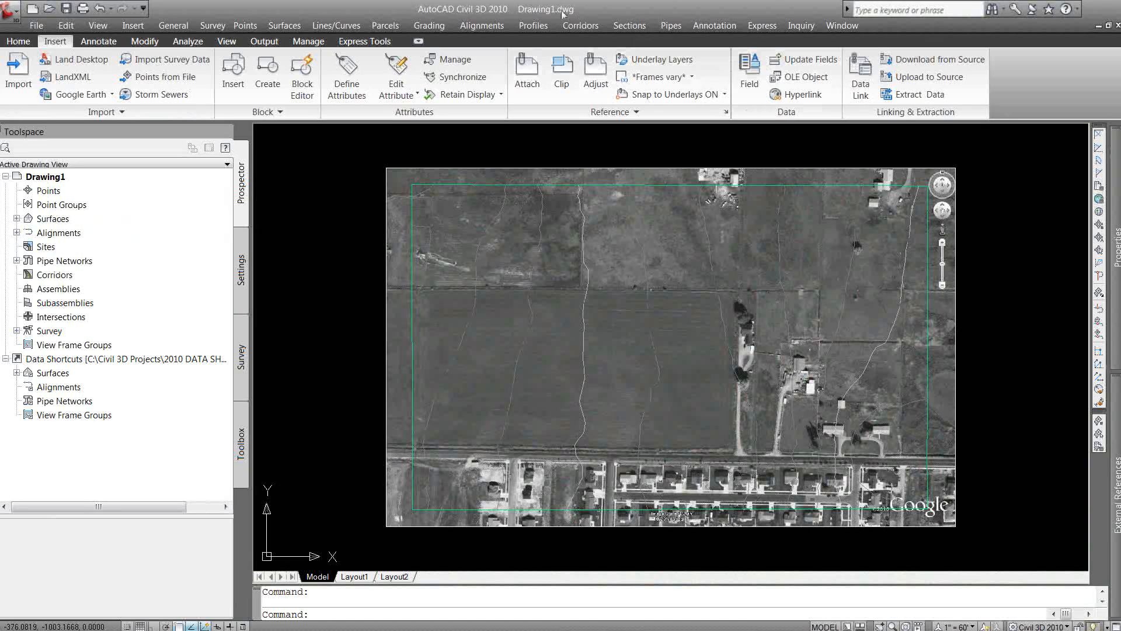
pyautogui.moveTo(1041, 457)
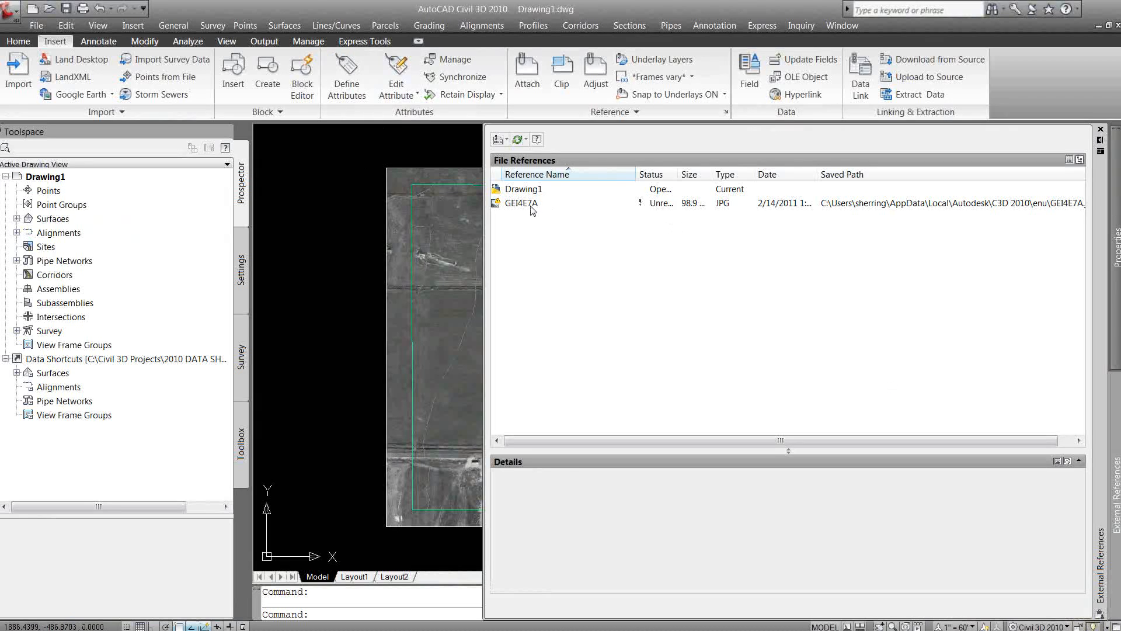
# Repath the GEI4E7A image reference to the saved colour Logan Area JPEG
pyautogui.click(521, 203)
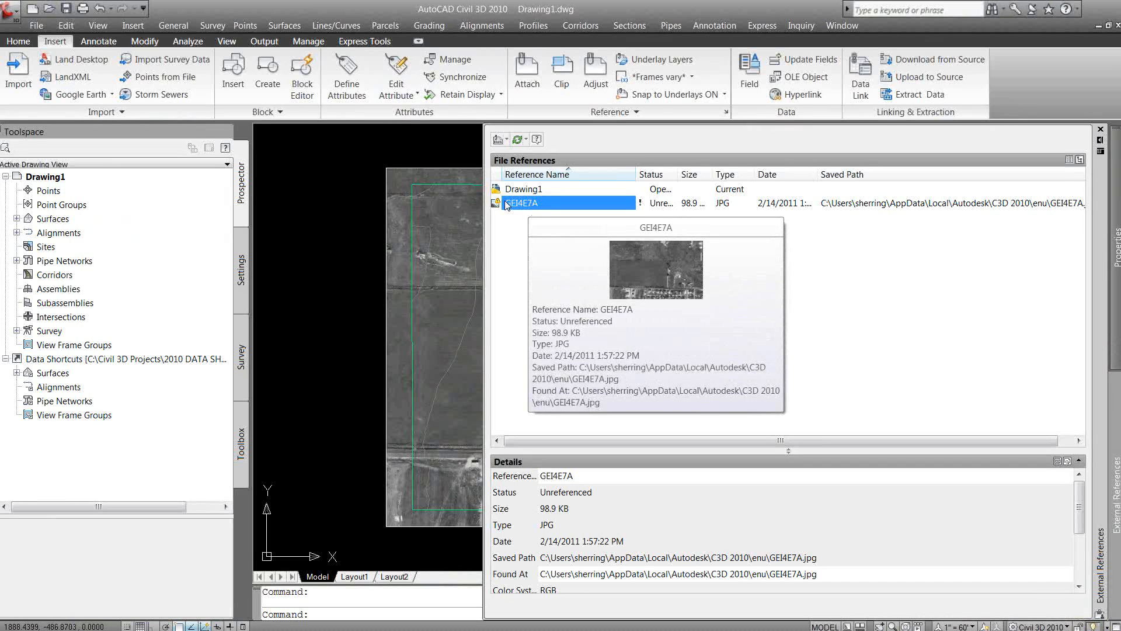
pyautogui.moveTo(565, 415)
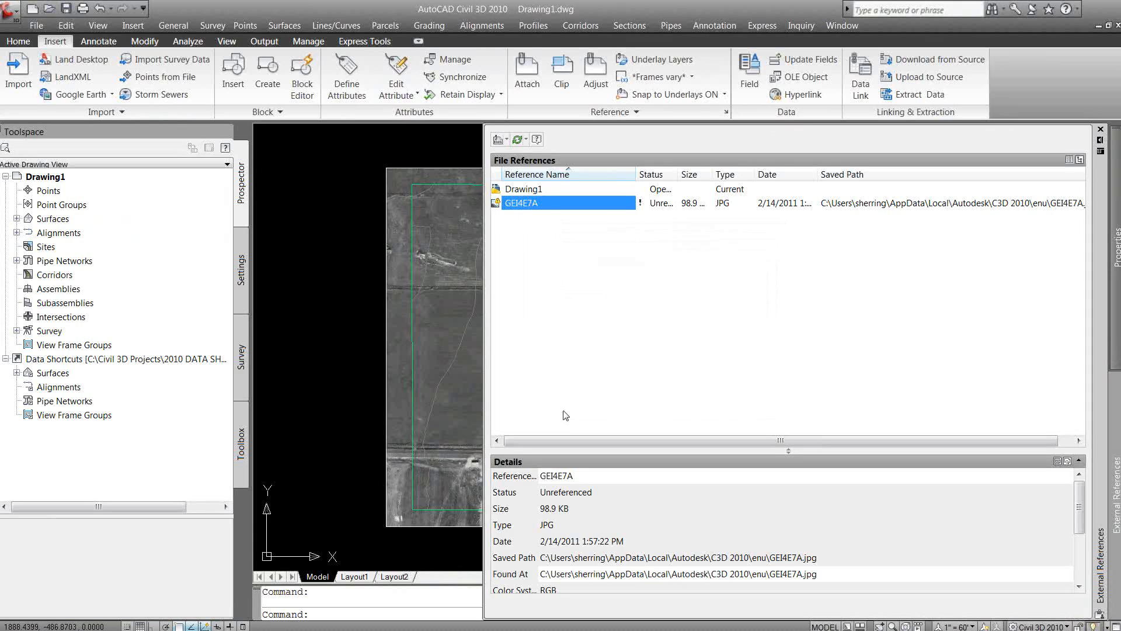
pyautogui.moveTo(521, 203)
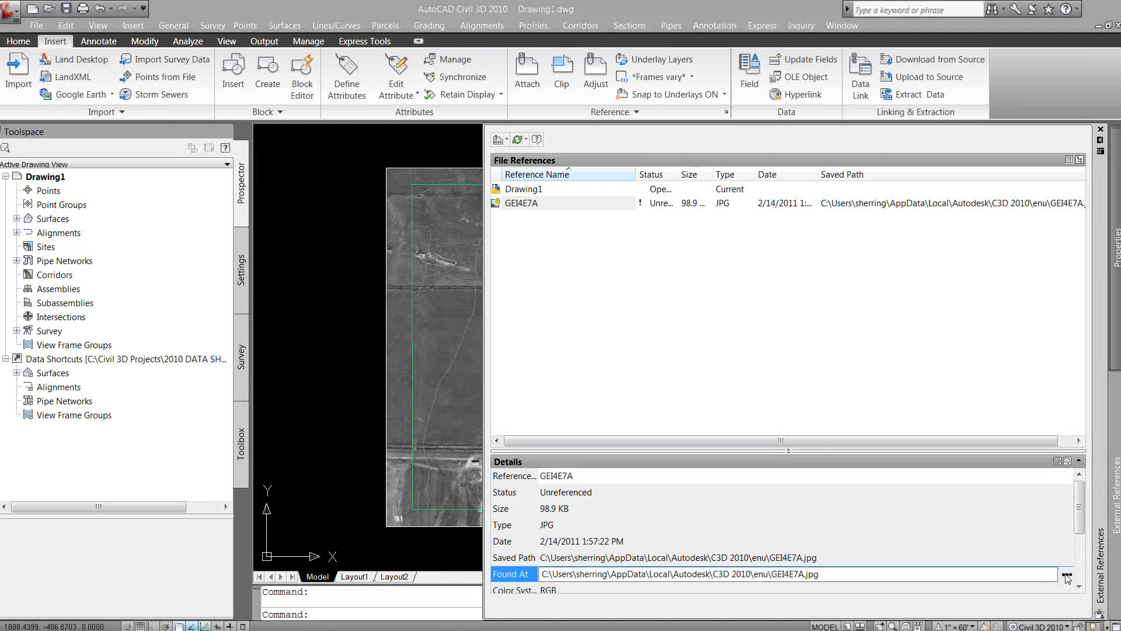
pyautogui.click(523, 235)
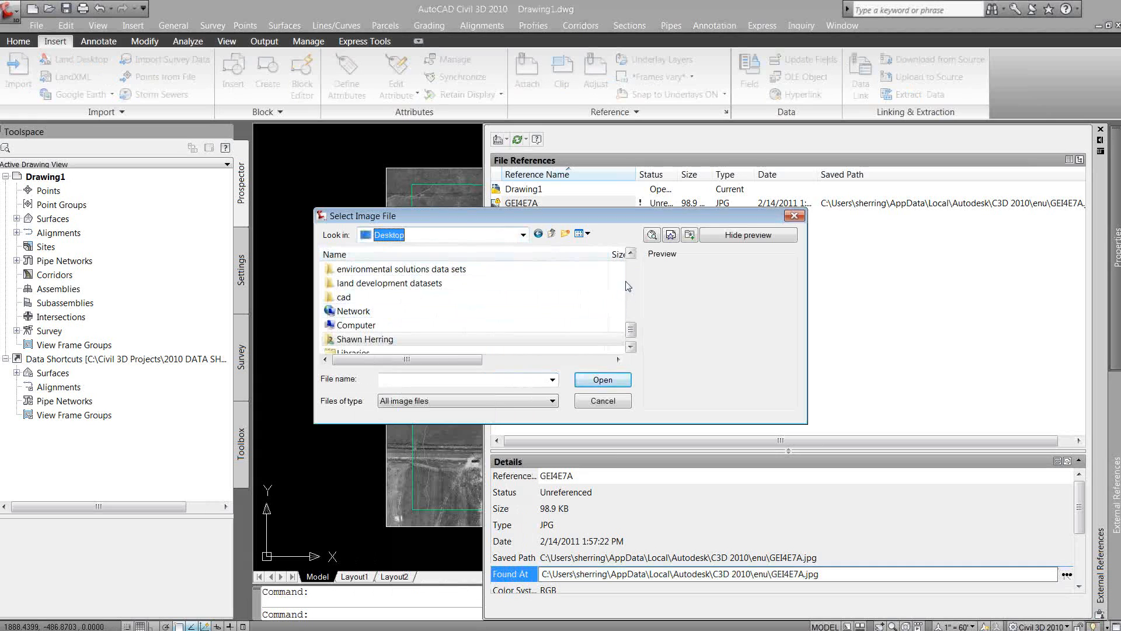
pyautogui.click(630, 276)
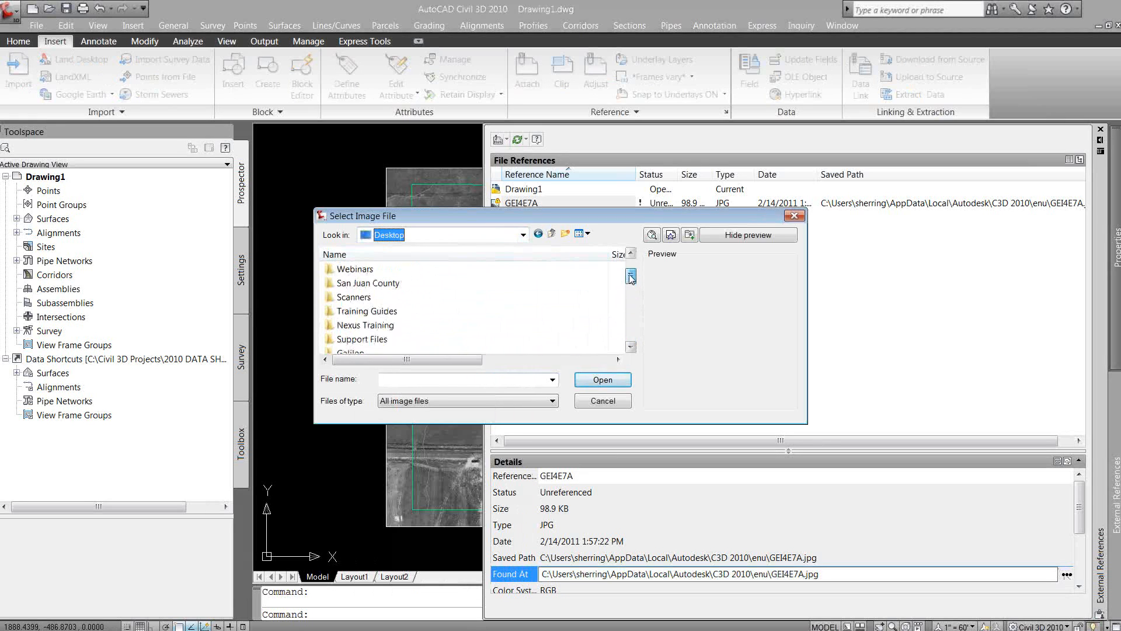
pyautogui.click(602, 379)
pyautogui.write('re')
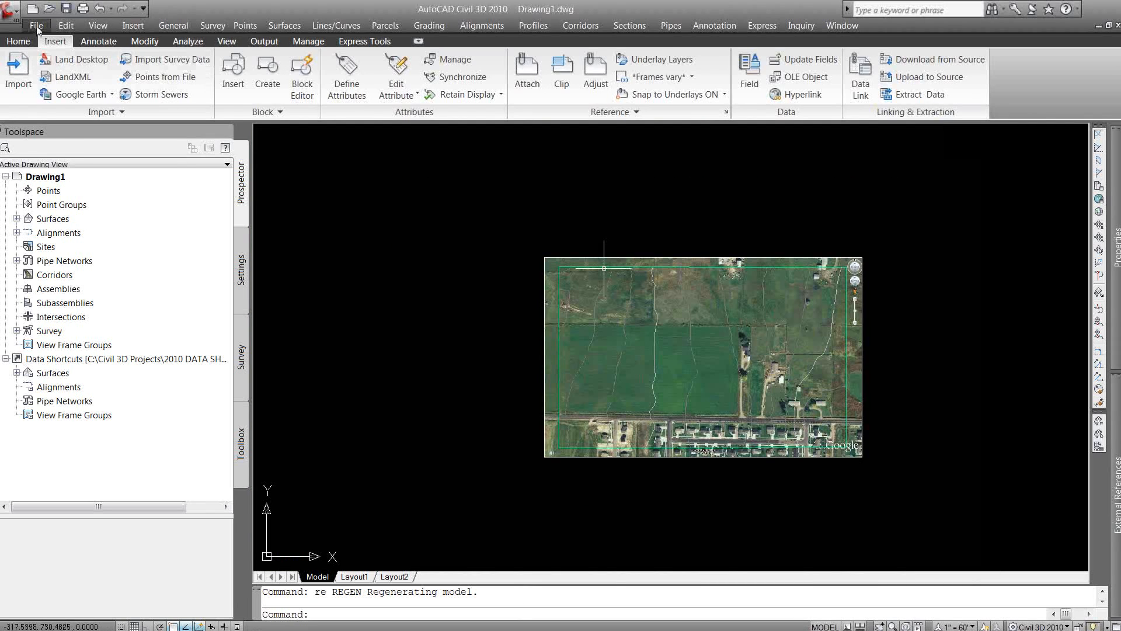
# Save the drawing to the desktop as GE Topo.dwg
pyautogui.click(35, 24)
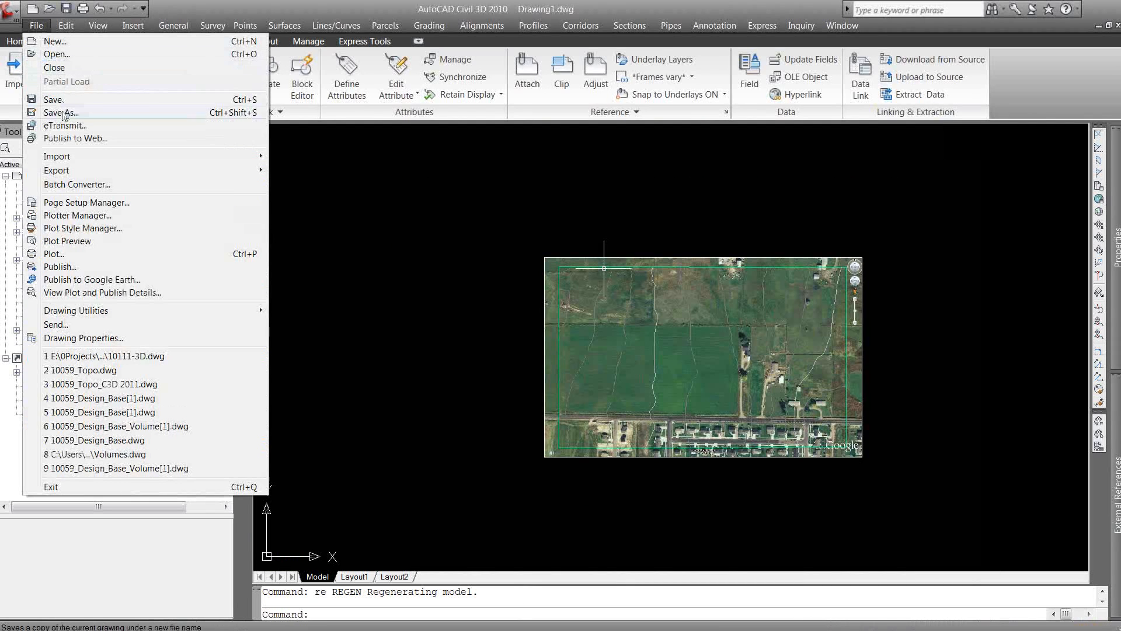
pyautogui.click(61, 112)
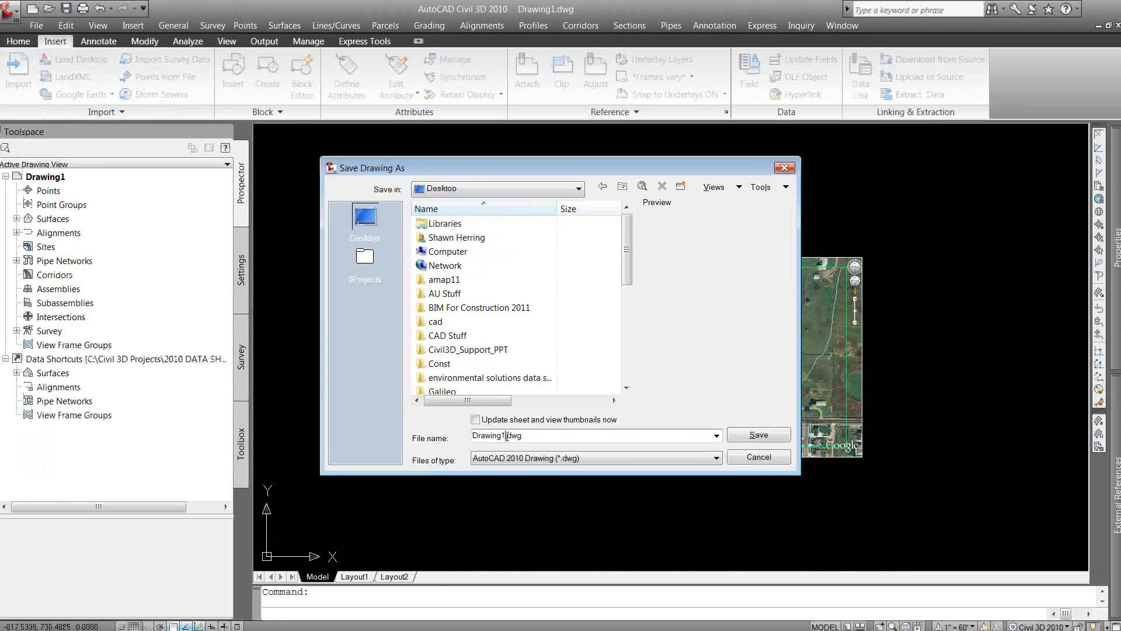
pyautogui.write('G.dwg')
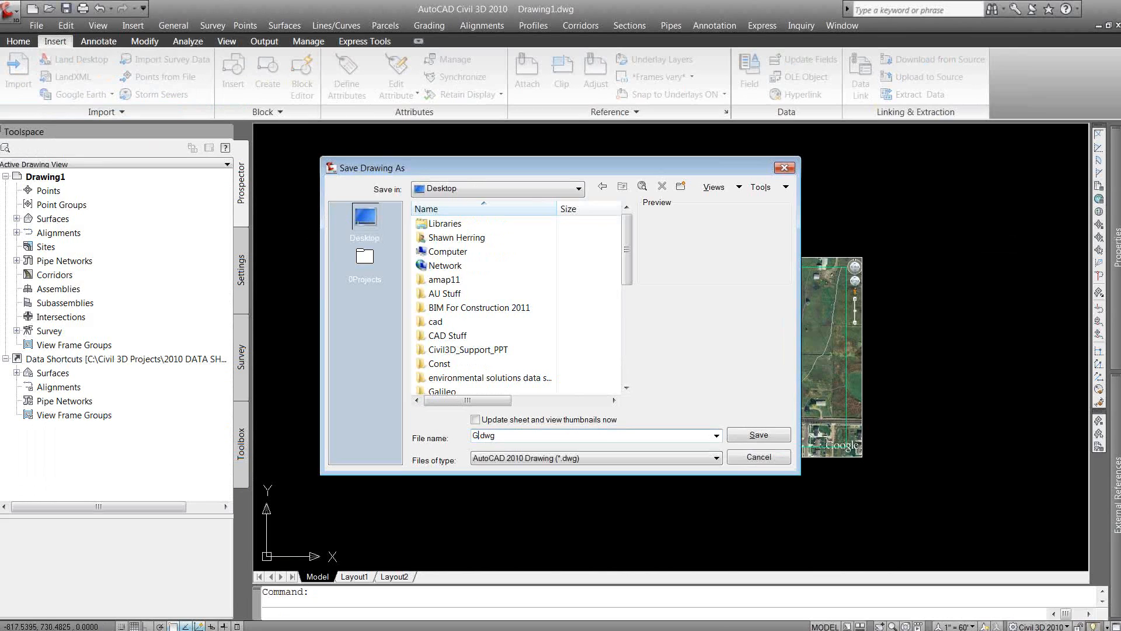
pyautogui.write('E')
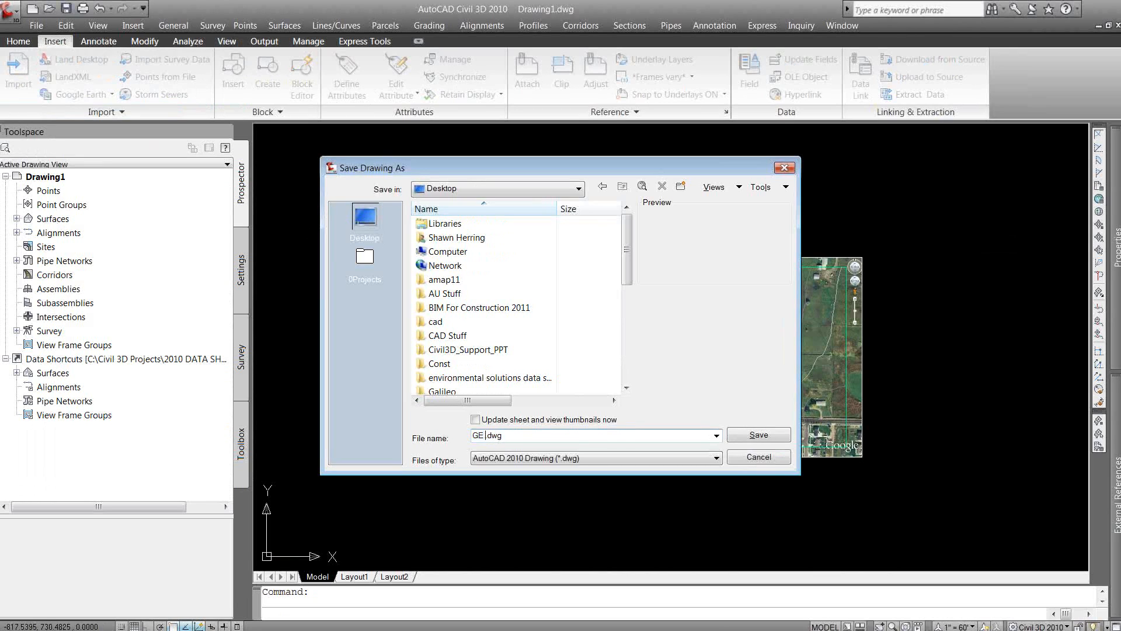
pyautogui.click(757, 435)
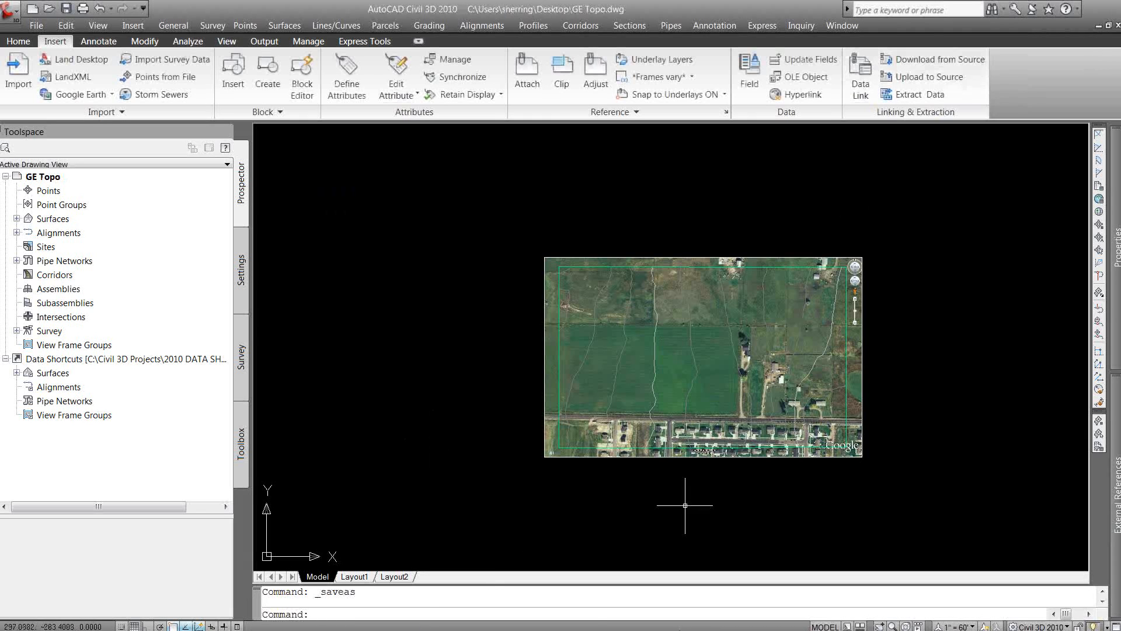
pyautogui.click(14, 616)
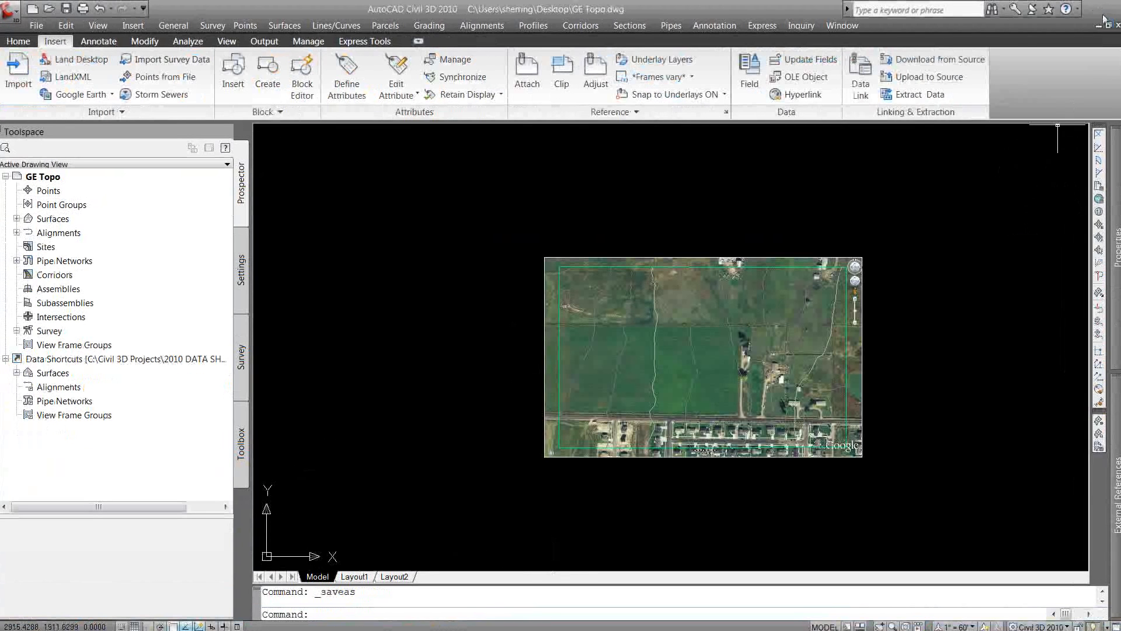
pyautogui.click(14, 615)
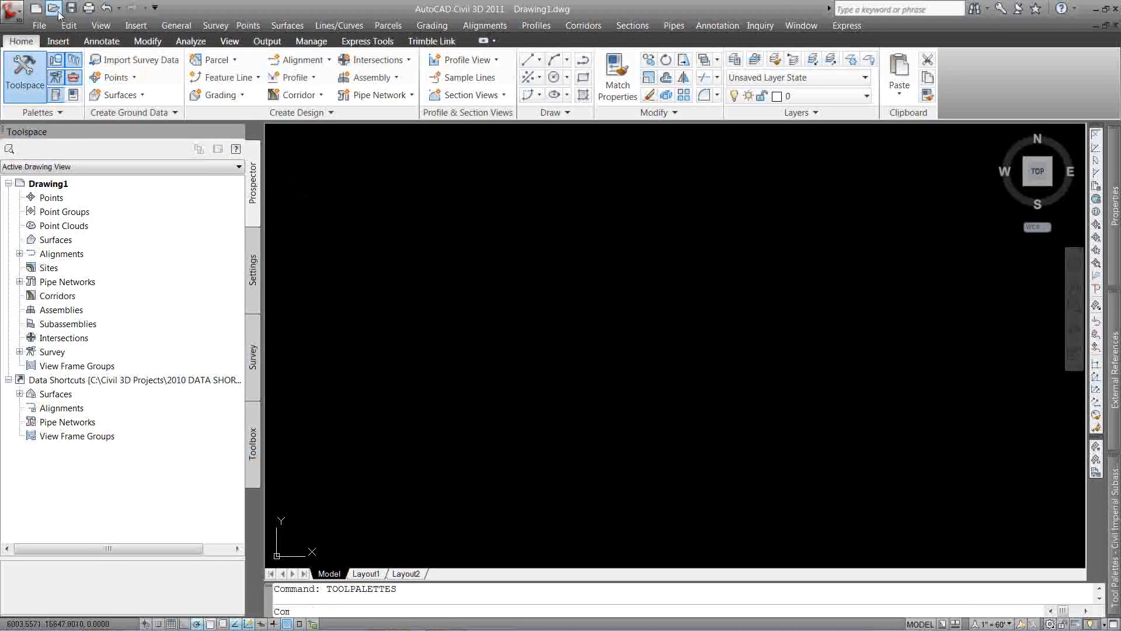
# Open GE Topo.dwg as a drawing file in Civil 3D 2011, accepting the 2010 upgrade warning
pyautogui.click(53, 7)
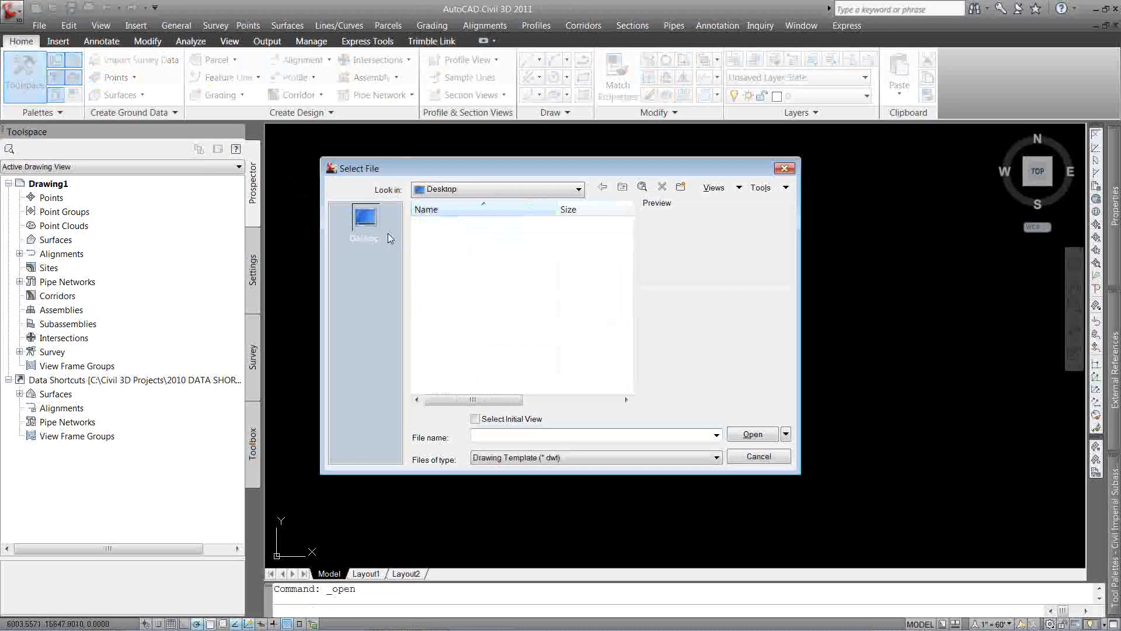
pyautogui.click(715, 457)
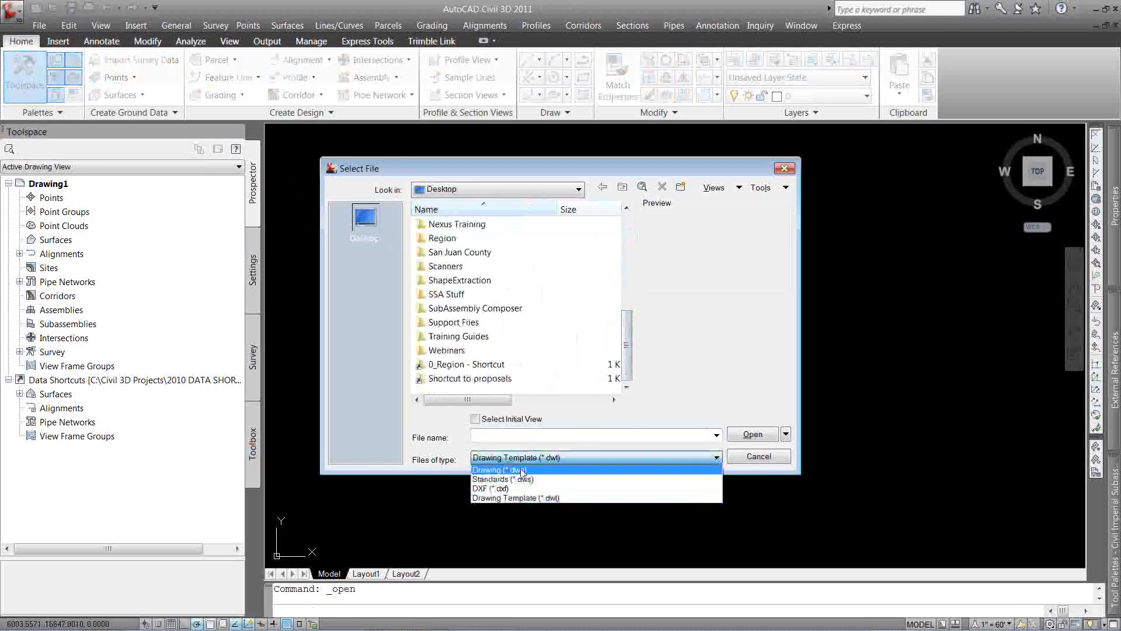
pyautogui.click(498, 470)
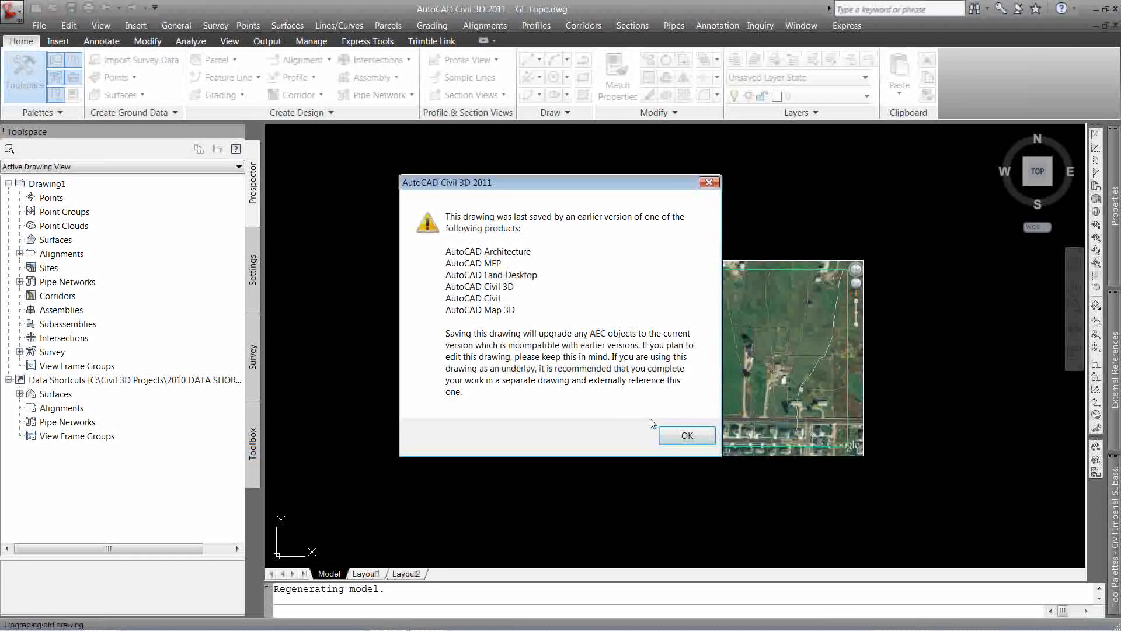
pyautogui.click(686, 435)
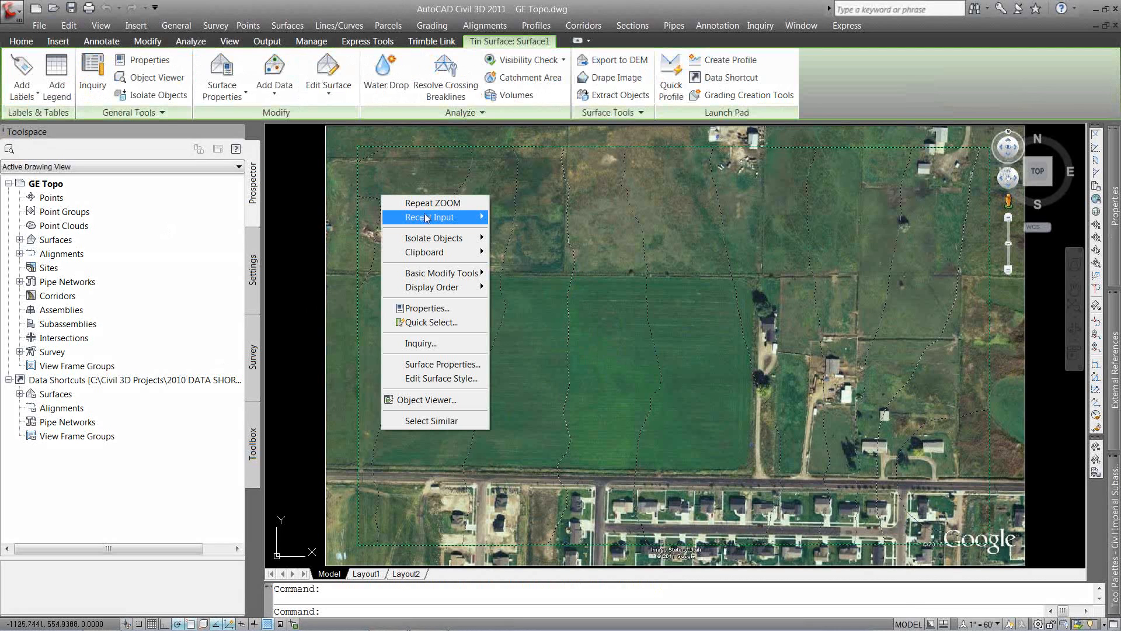
# Run a Slopes analysis on Surface1 with 4 ranges and begin editing the range limits at 1% and 2%
pyautogui.click(431, 365)
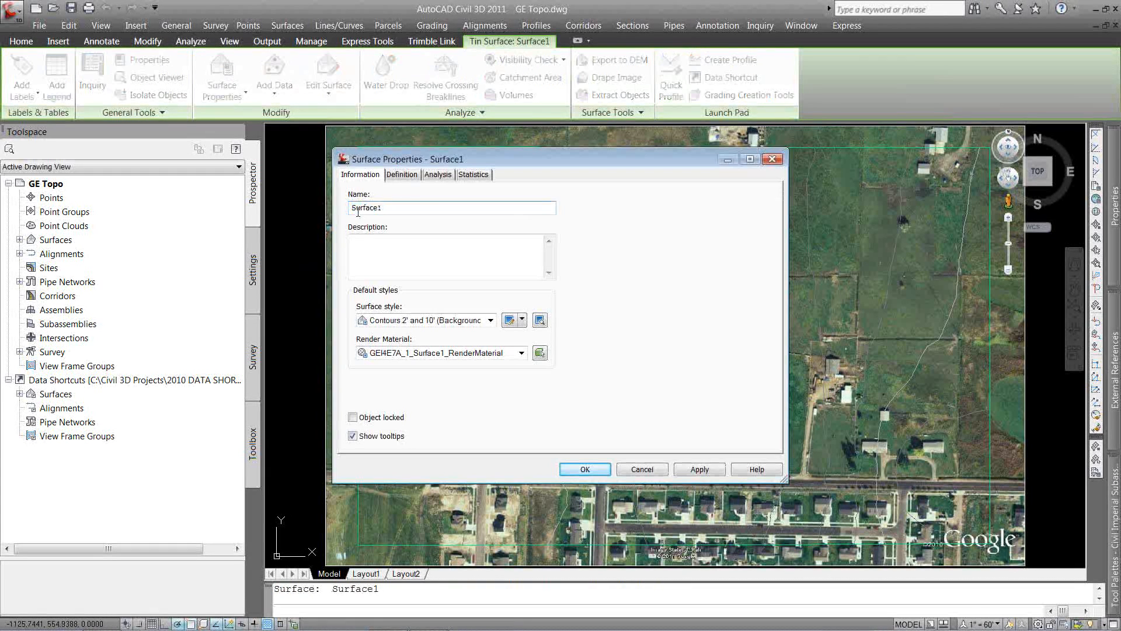
pyautogui.click(437, 174)
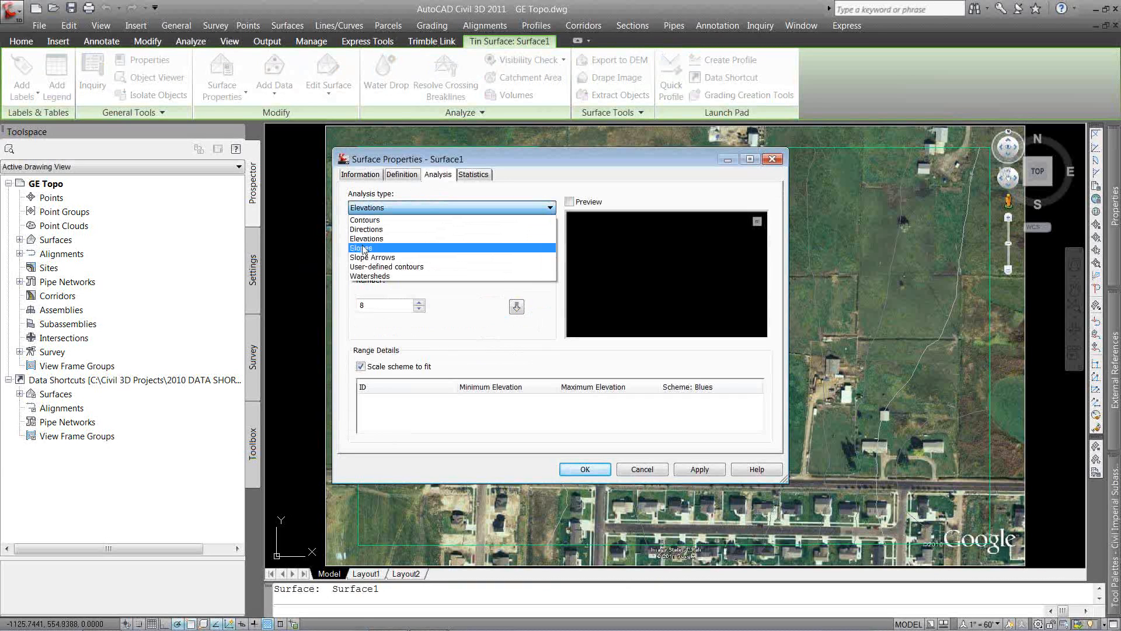
pyautogui.click(363, 248)
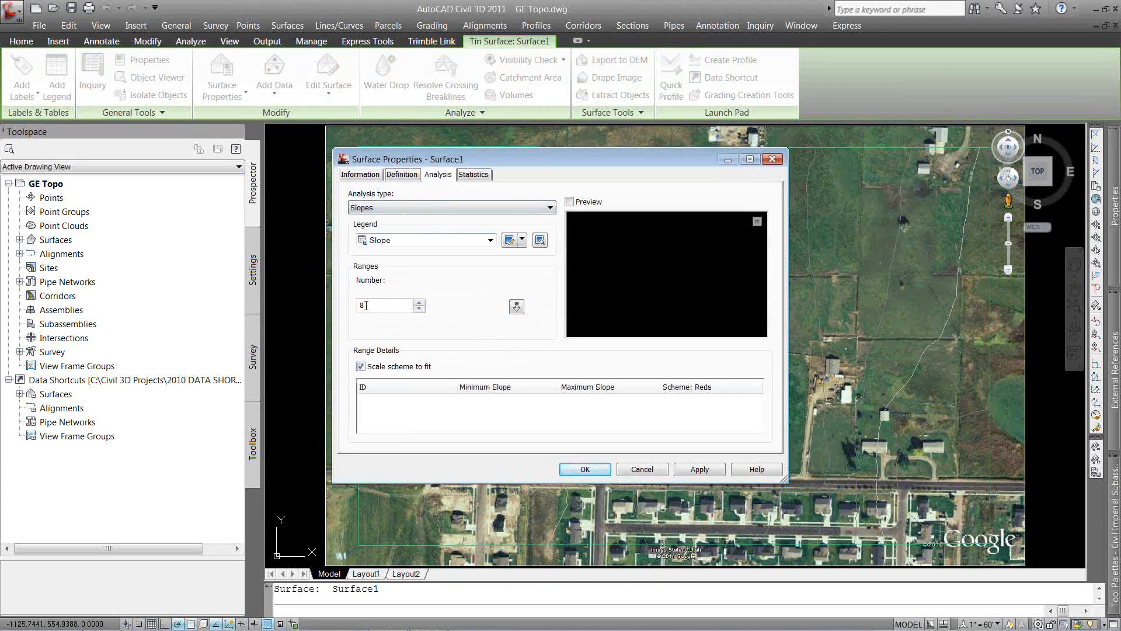
pyautogui.click(516, 306)
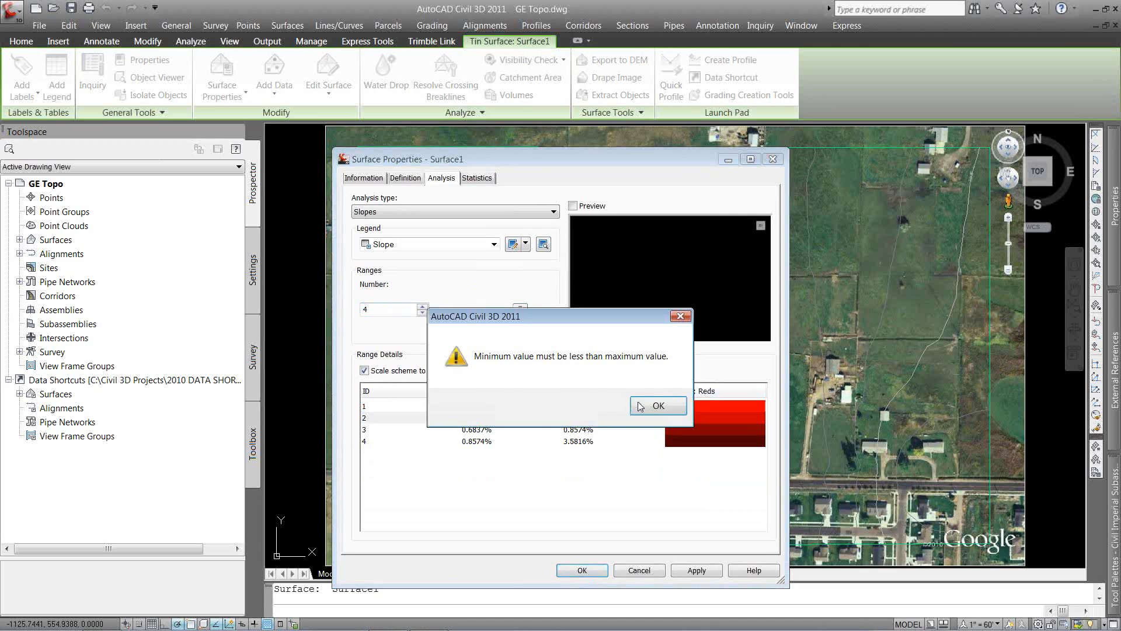
pyautogui.click(658, 405)
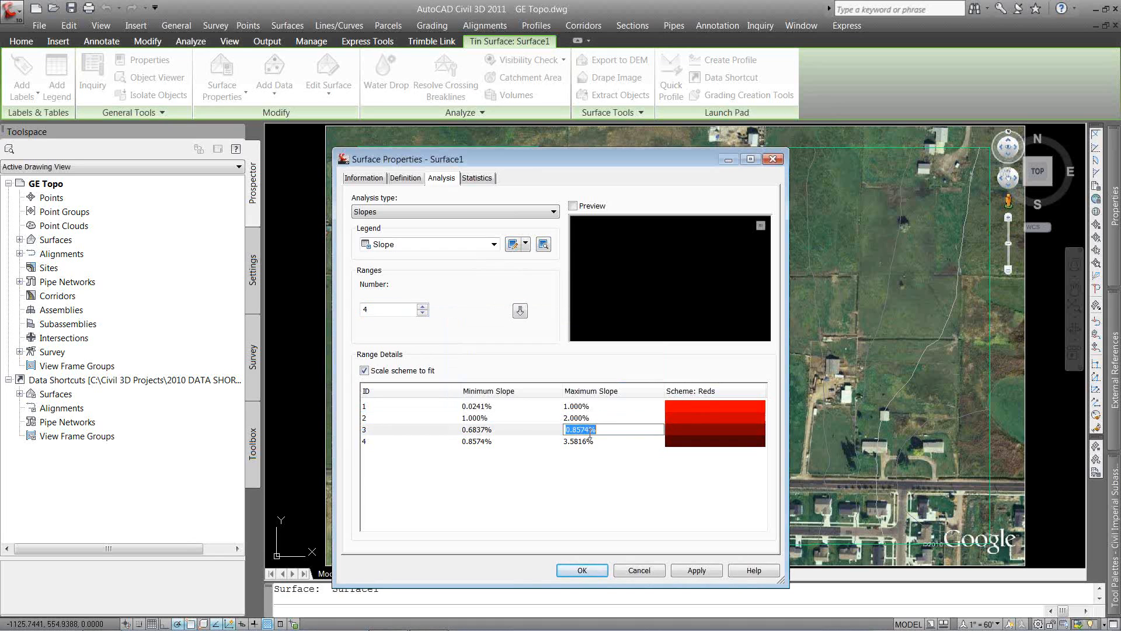
pyautogui.click(505, 442)
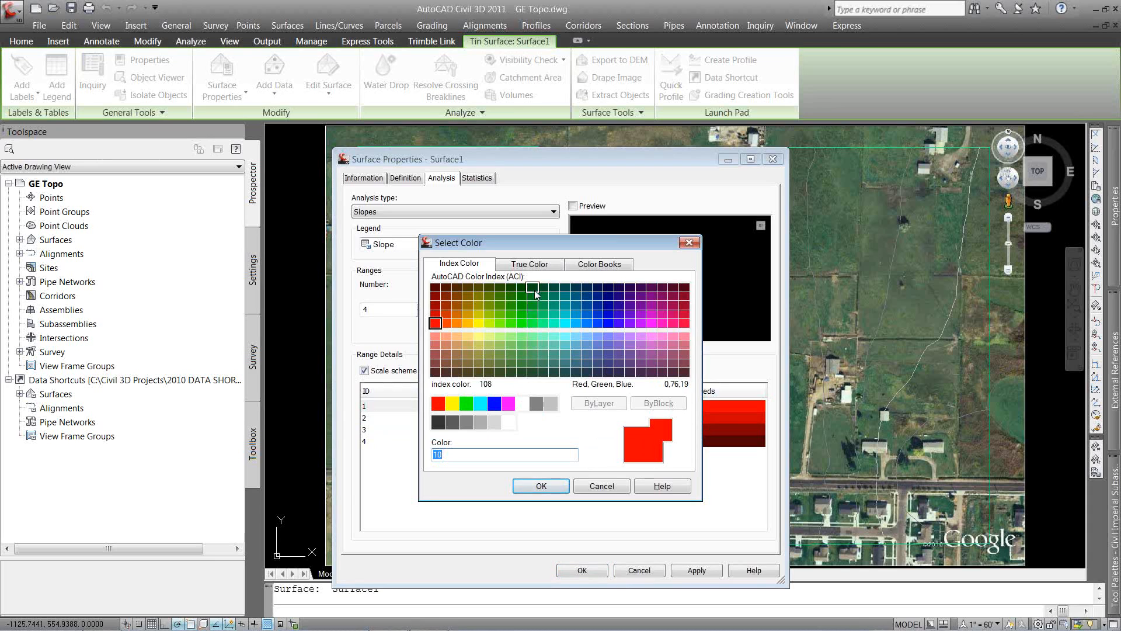
# Recolour the slope range schemes to green, cyan and yellow (52) in the Select Color dialog
pyautogui.click(541, 486)
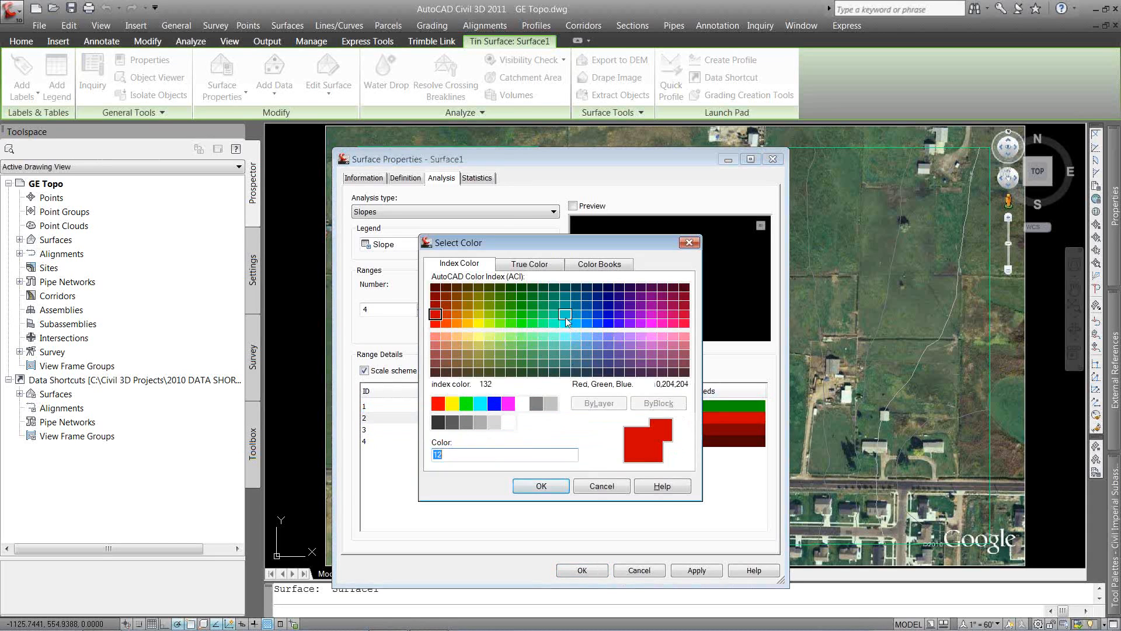
pyautogui.click(435, 294)
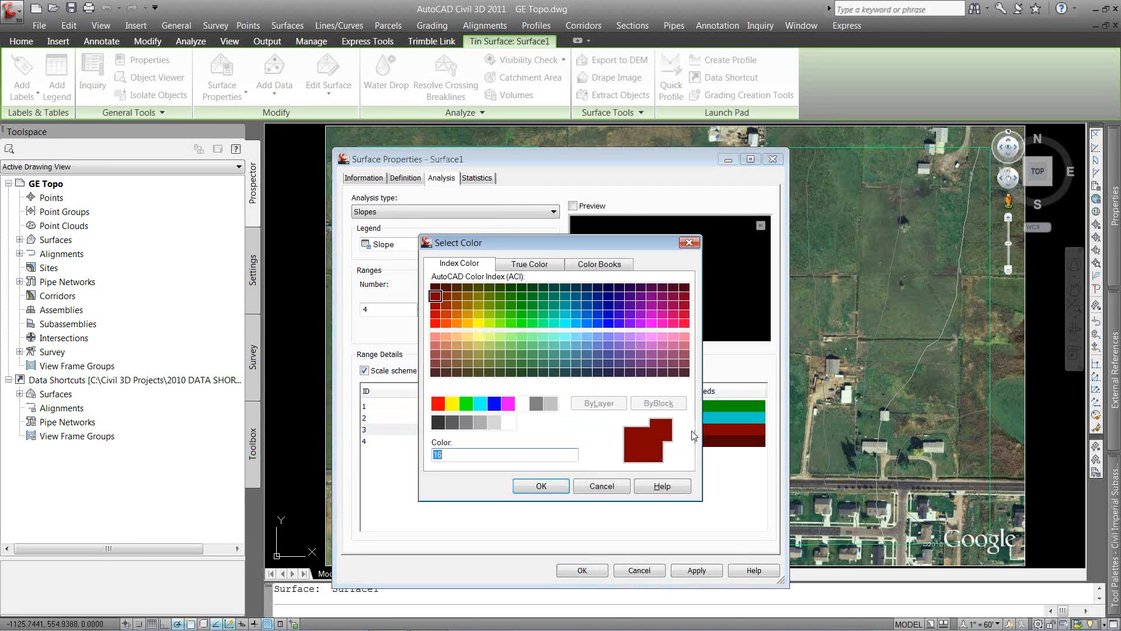
pyautogui.click(477, 313)
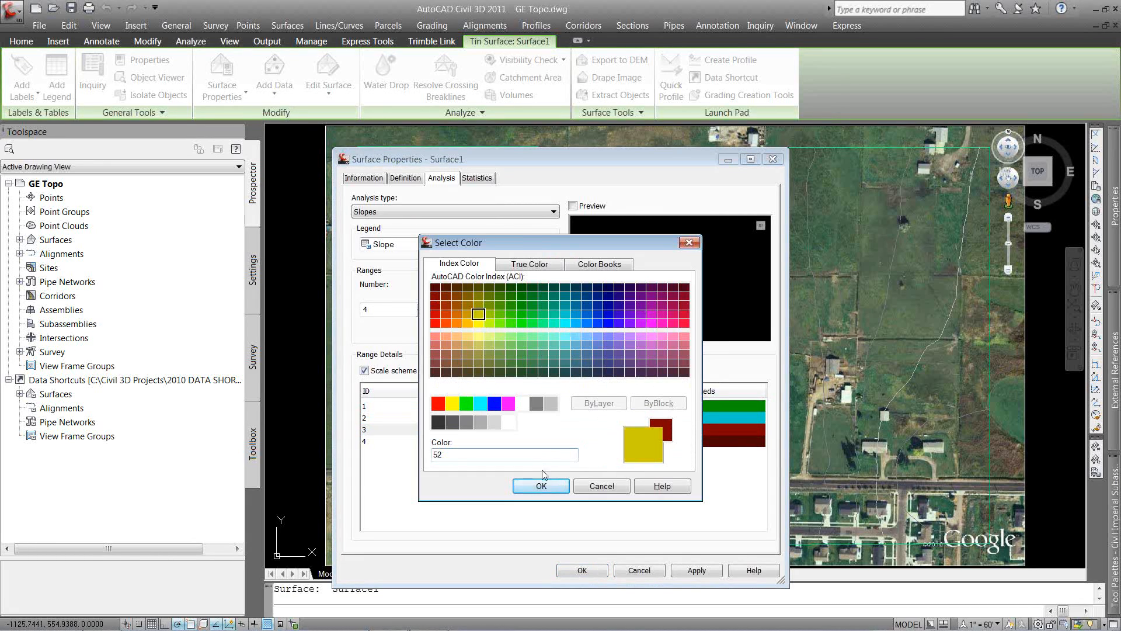
pyautogui.click(541, 486)
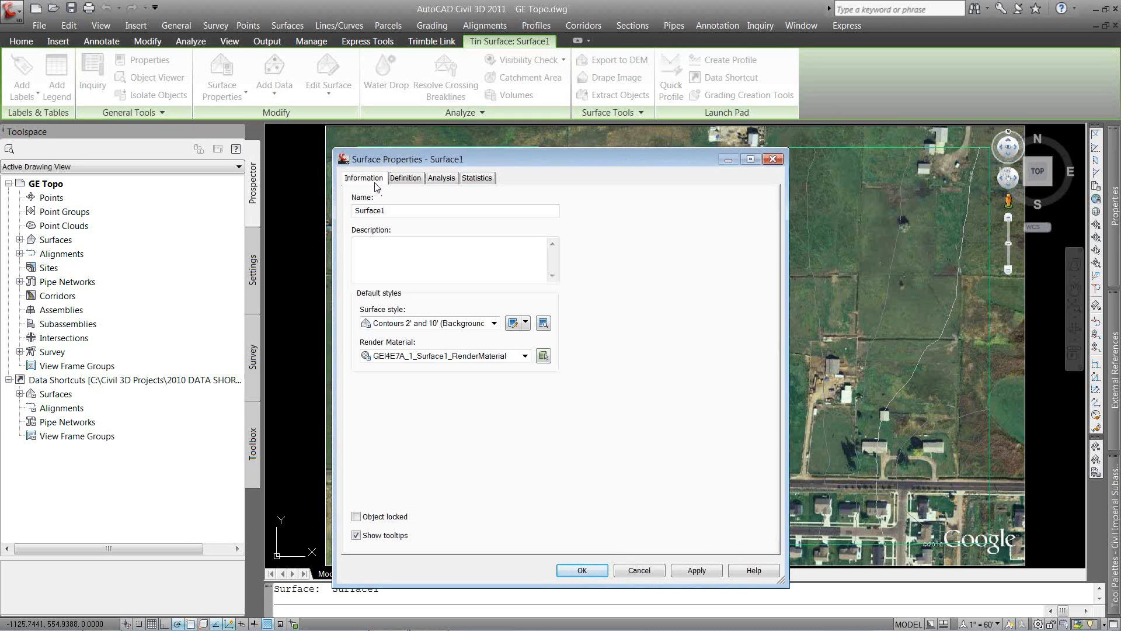
# Set Surface1's style to Slope Banding (2D) and apply it to show the coloured bands
pyautogui.click(494, 324)
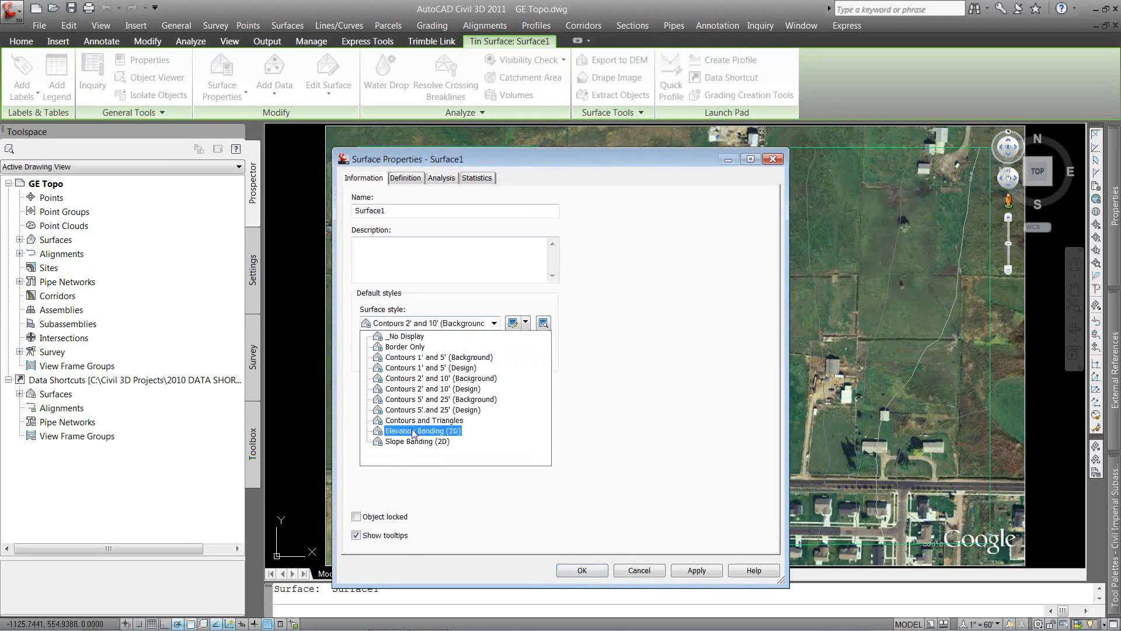
pyautogui.click(418, 441)
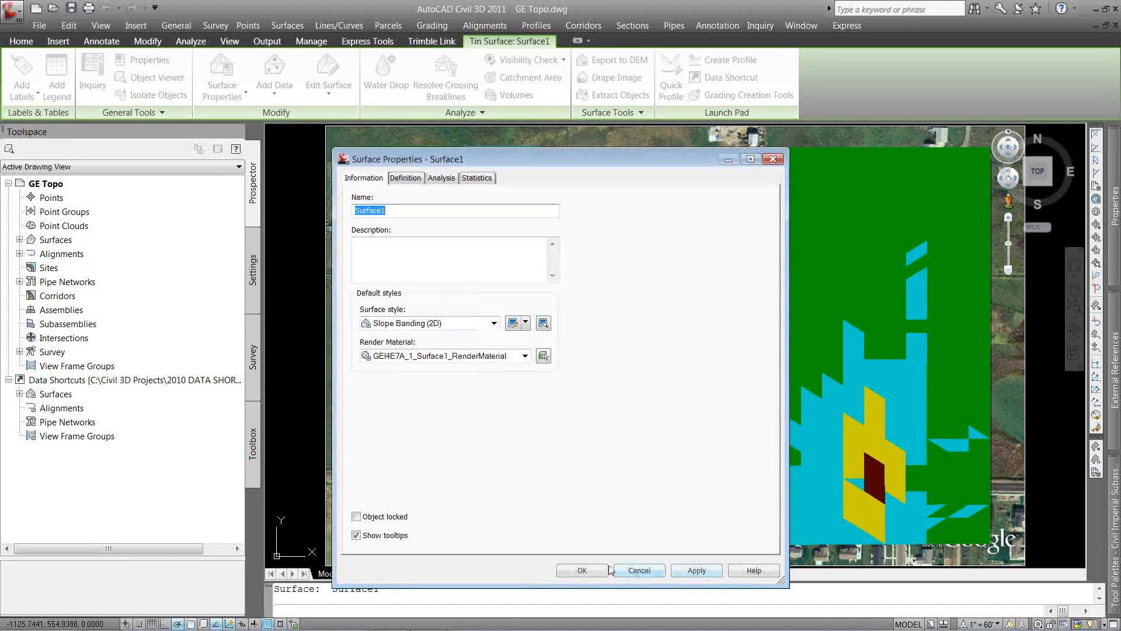
pyautogui.click(582, 570)
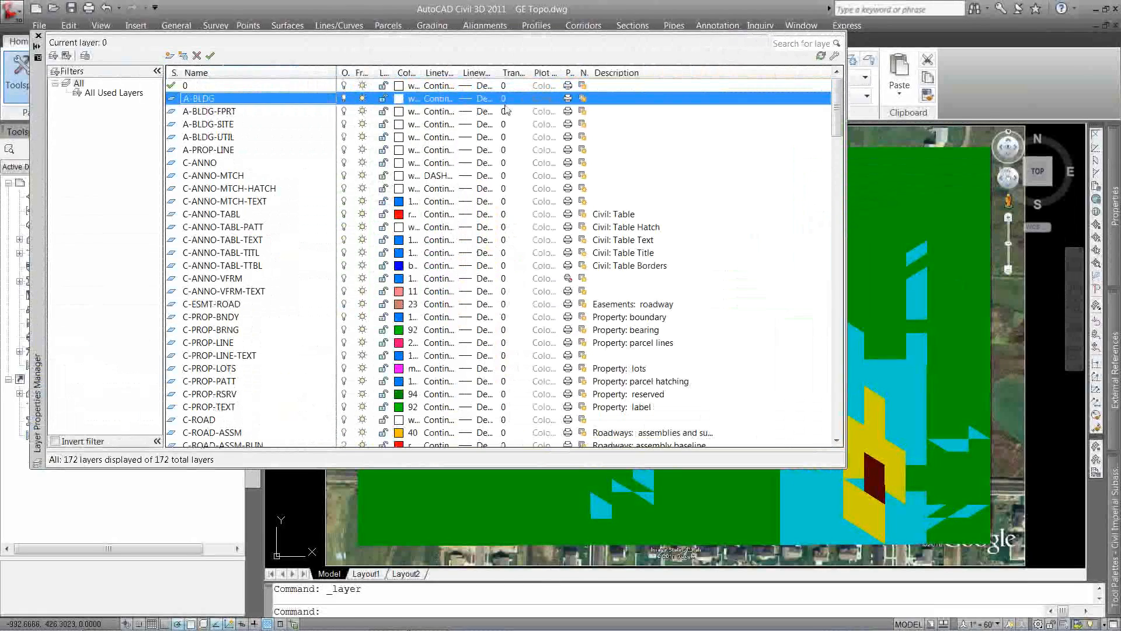
# Set layer A-BLDG transparency to 75, then 60, so the aerial image shows through the slope bands
pyautogui.click(513, 98)
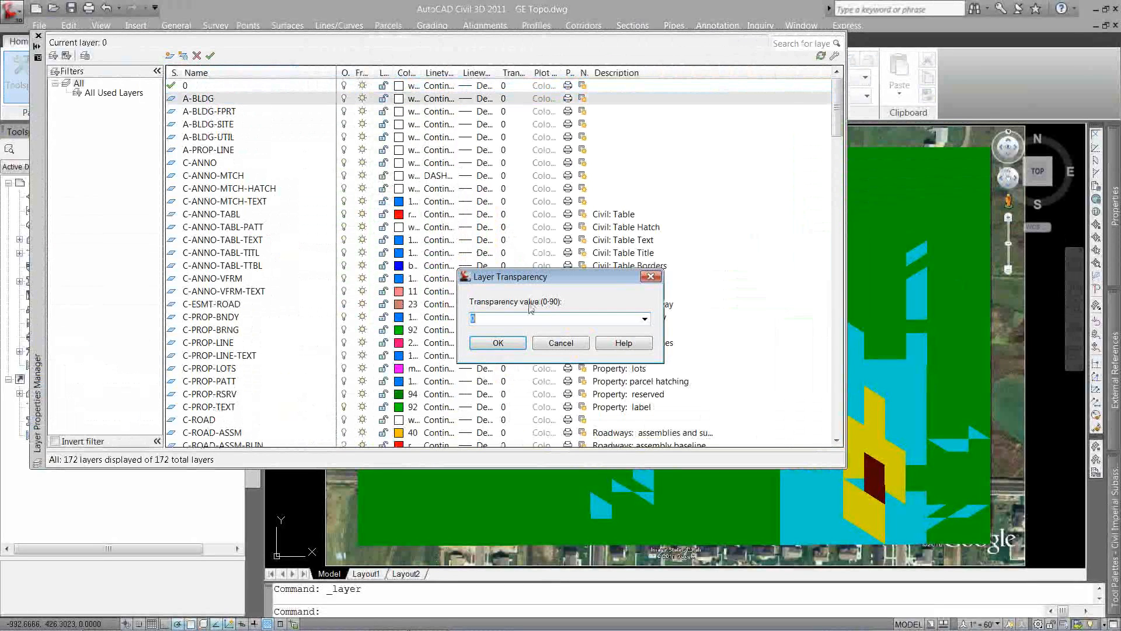
pyautogui.click(498, 343)
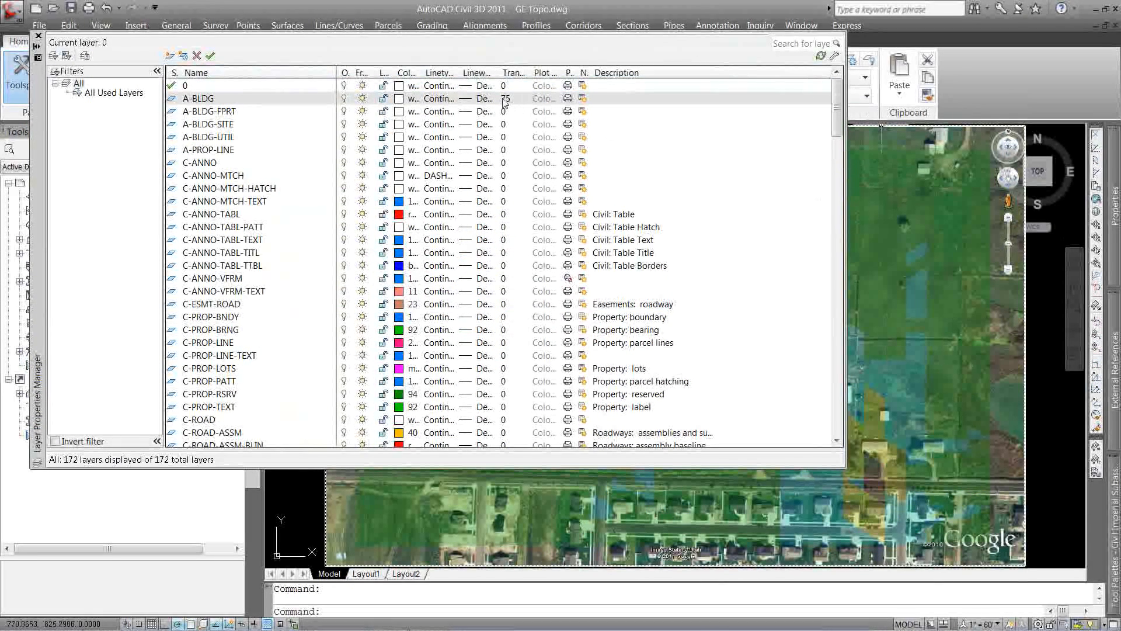
pyautogui.click(514, 98)
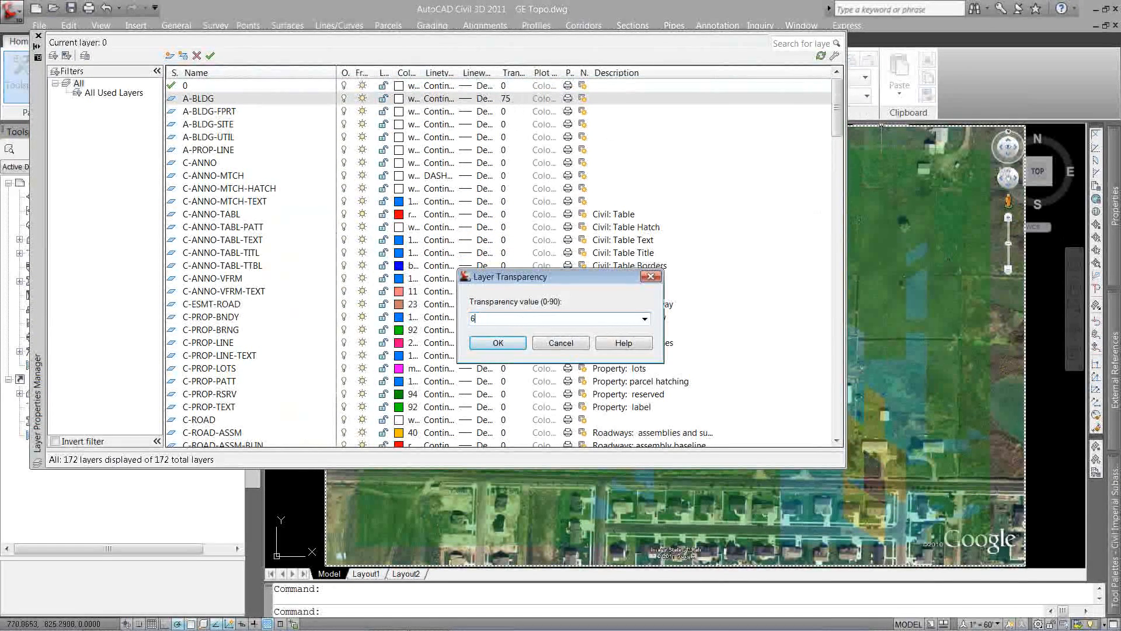
pyautogui.click(497, 342)
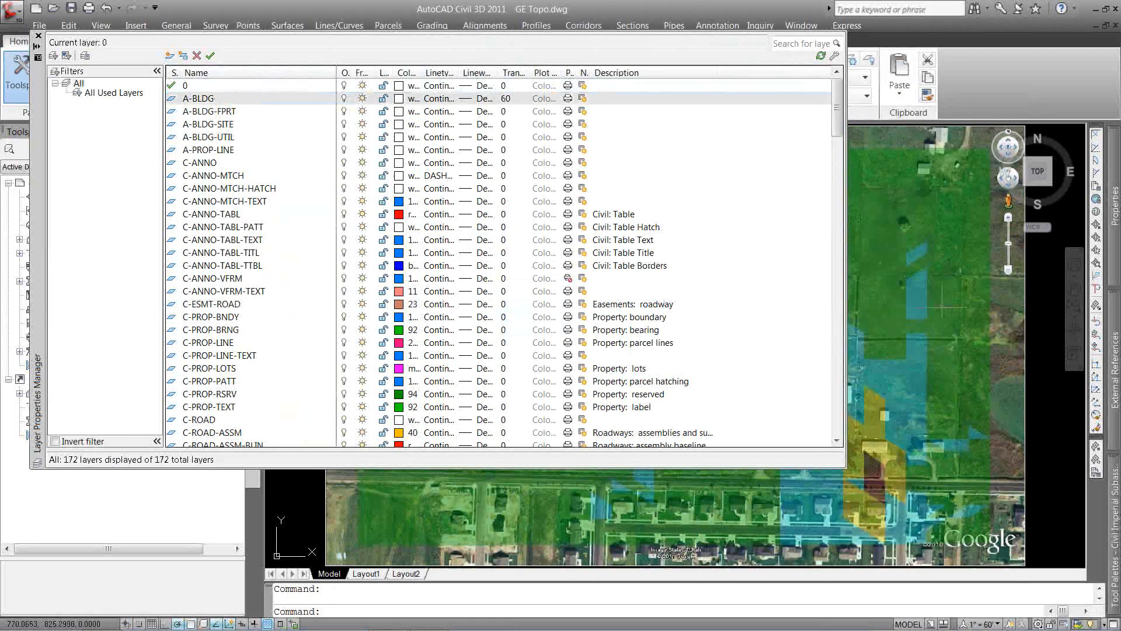
pyautogui.click(37, 35)
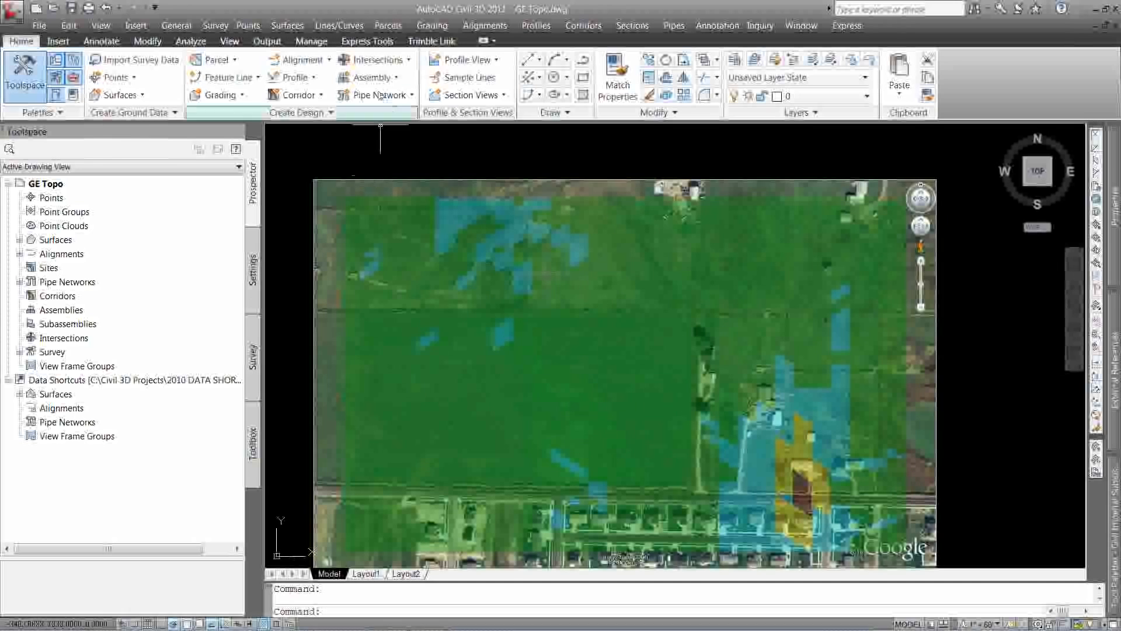
# Add a Slopes legend table for Surface1 right of the image at 1" = 100' annotation scale
pyautogui.click(287, 25)
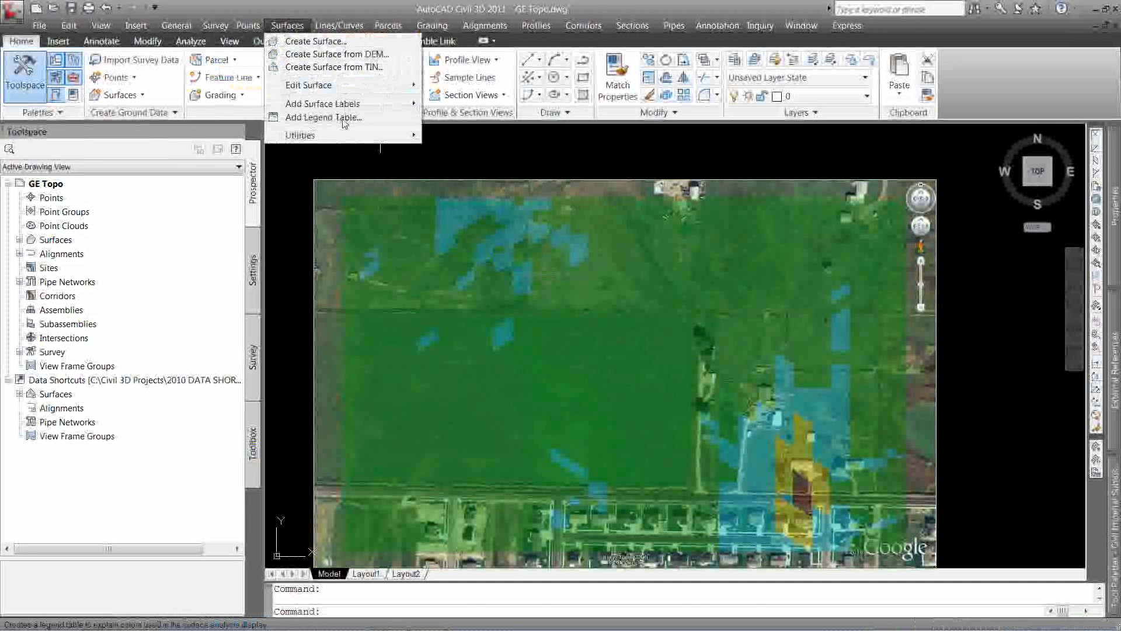
pyautogui.click(323, 117)
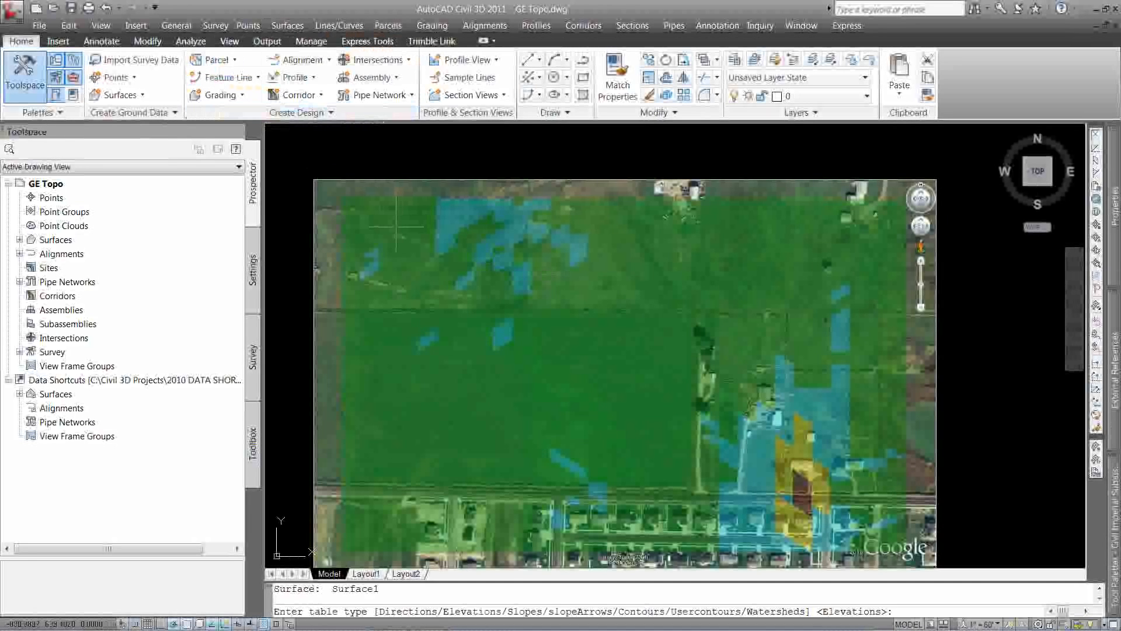
pyautogui.write('s')
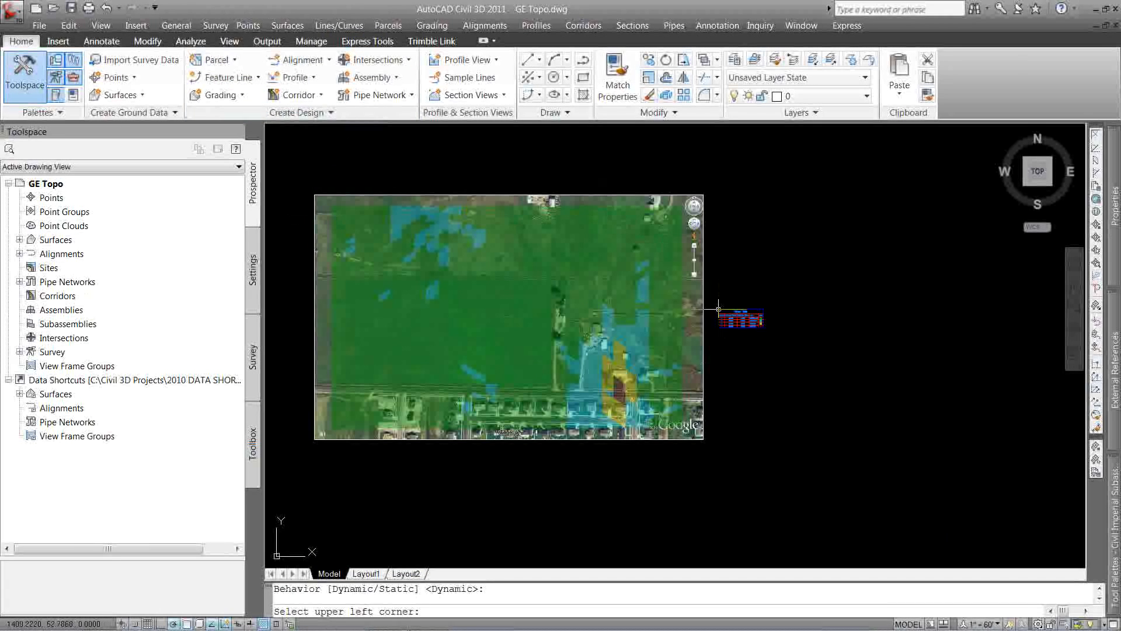
pyautogui.click(979, 624)
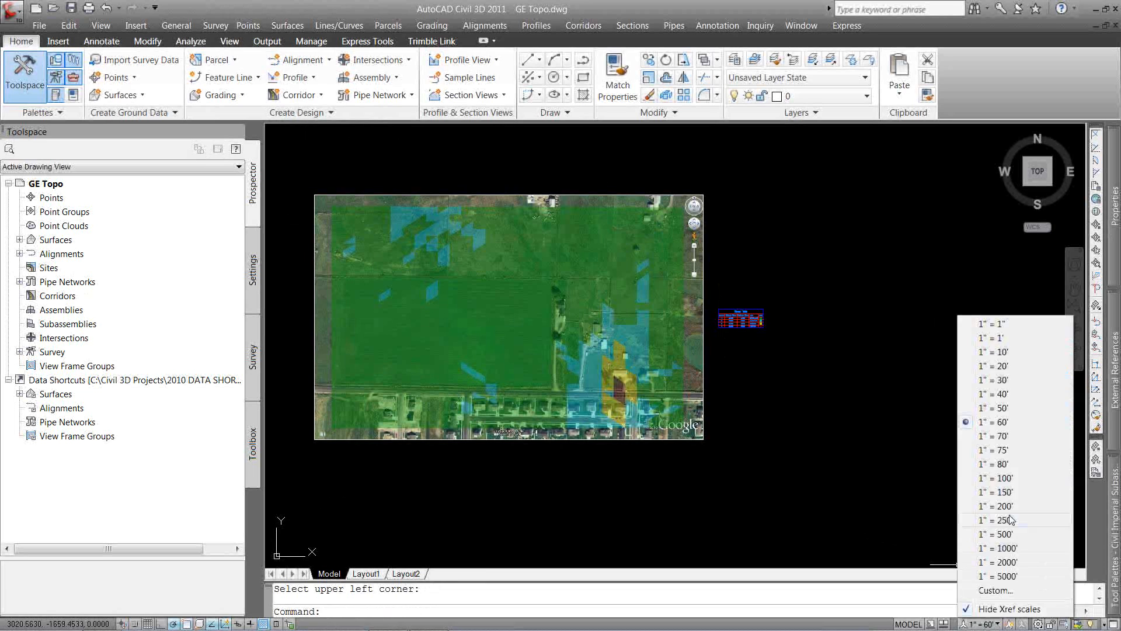
pyautogui.click(992, 478)
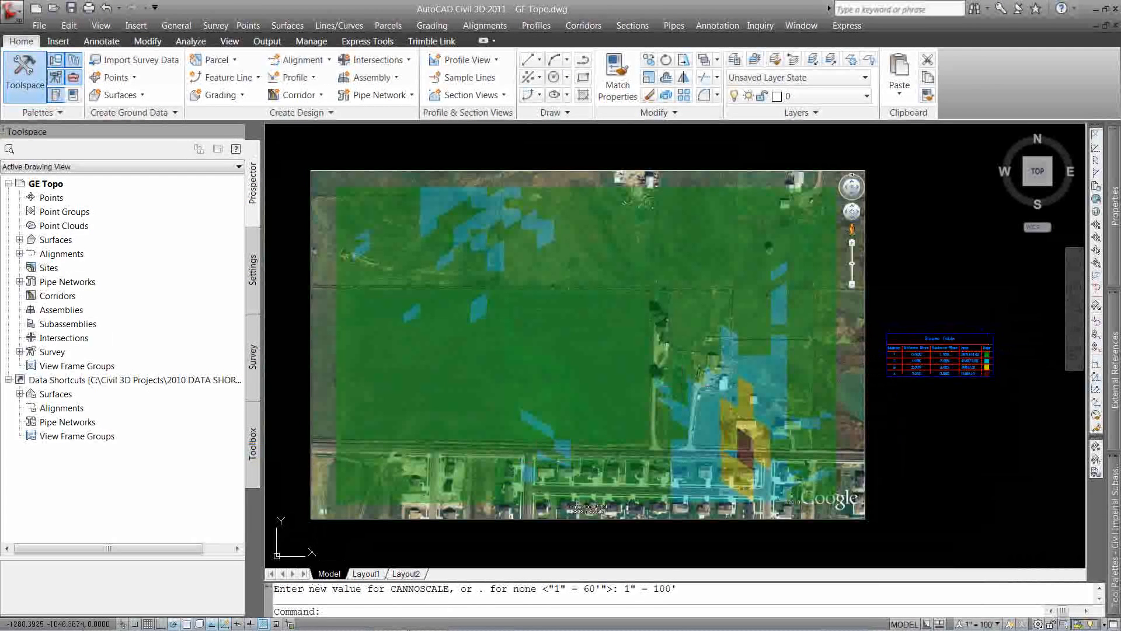
pyautogui.moveTo(705, 250)
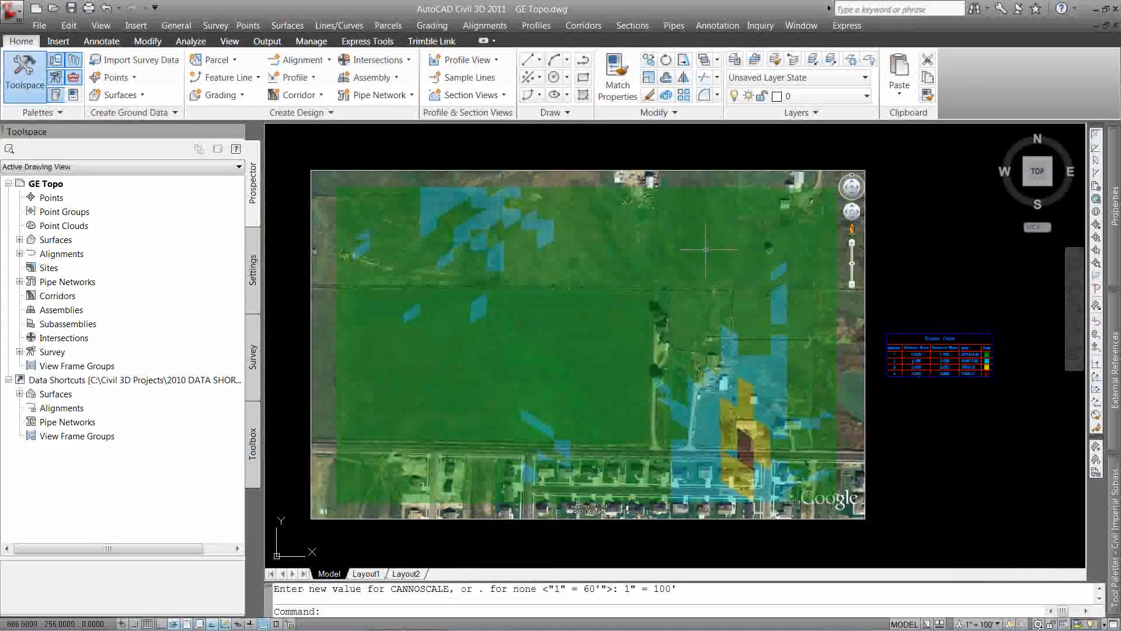
pyautogui.moveTo(550, 313)
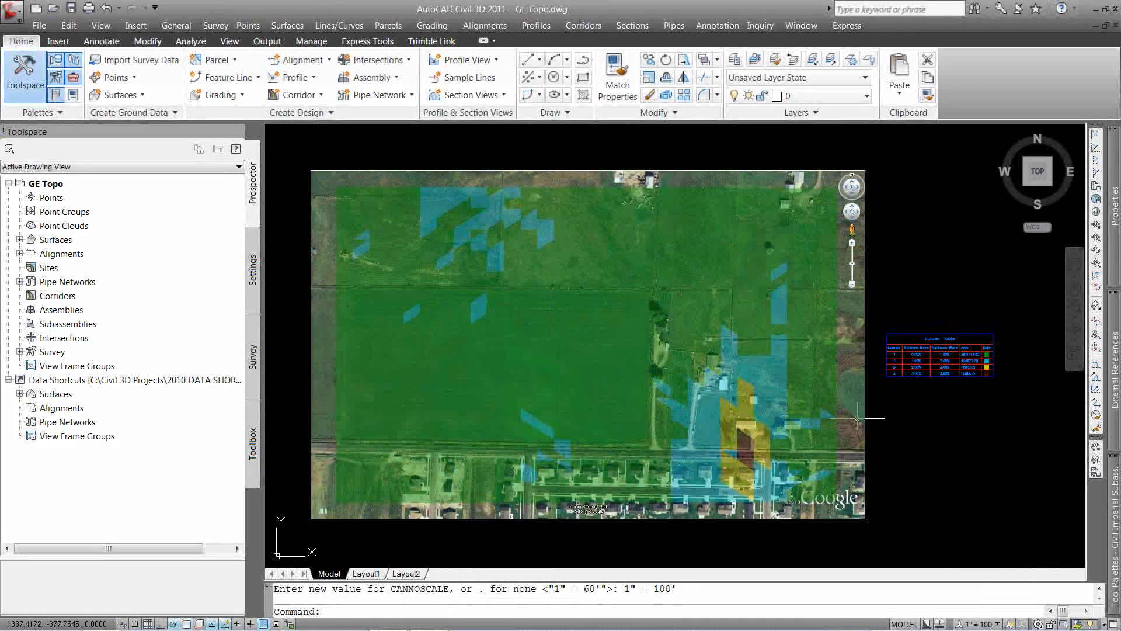
pyautogui.moveTo(502, 364)
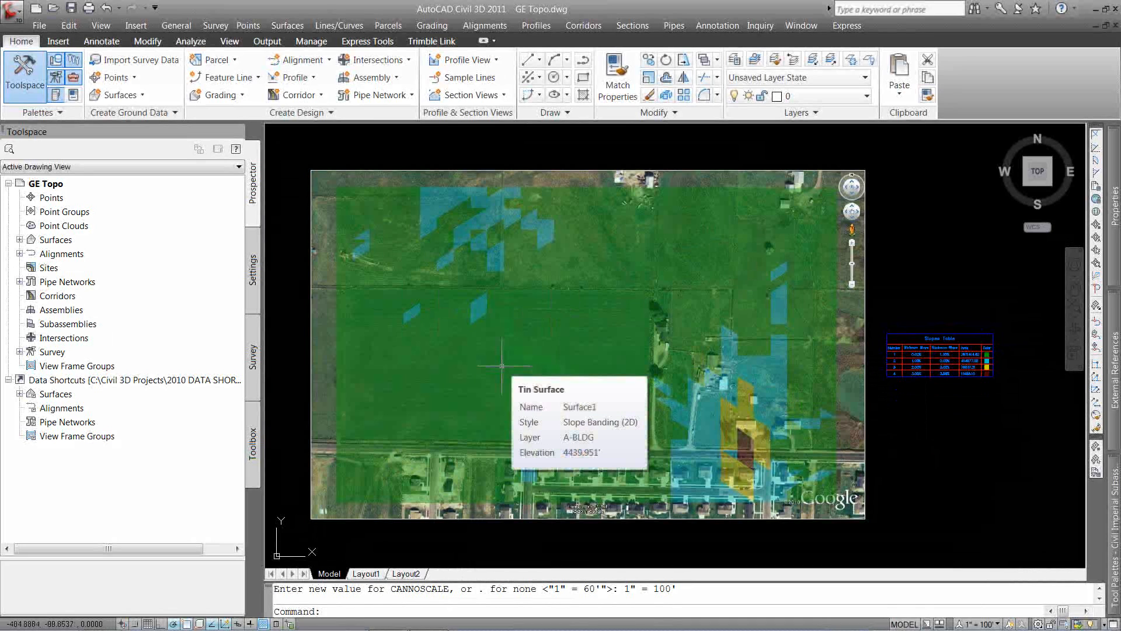